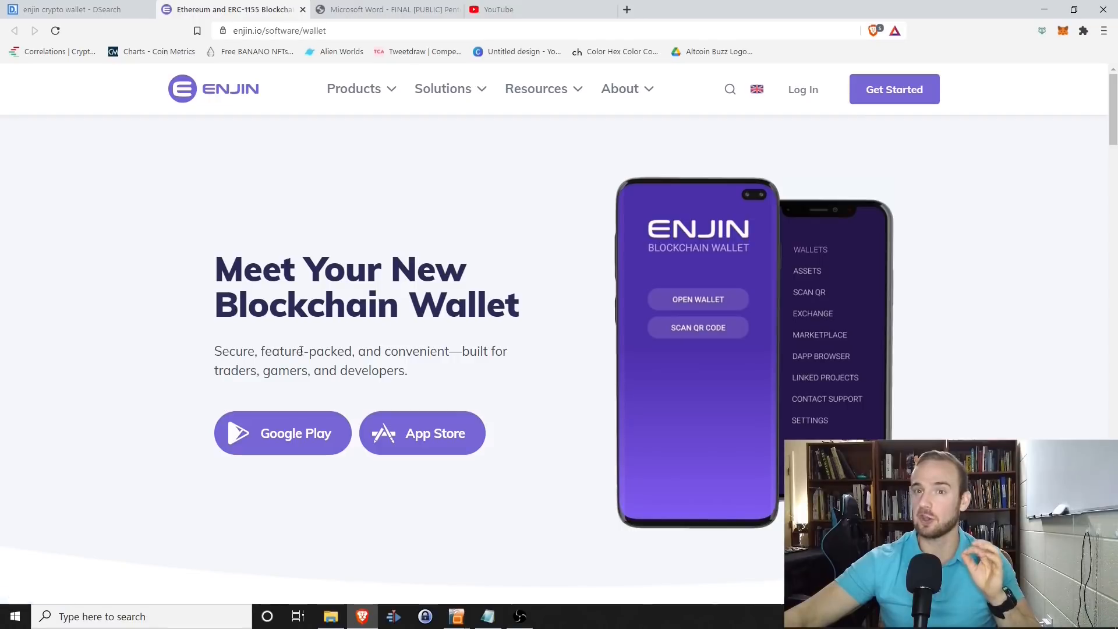
- Scroll the enjin.io wallet page down from the hero banner to the Protect Your Assets section
scroll("down", 3)
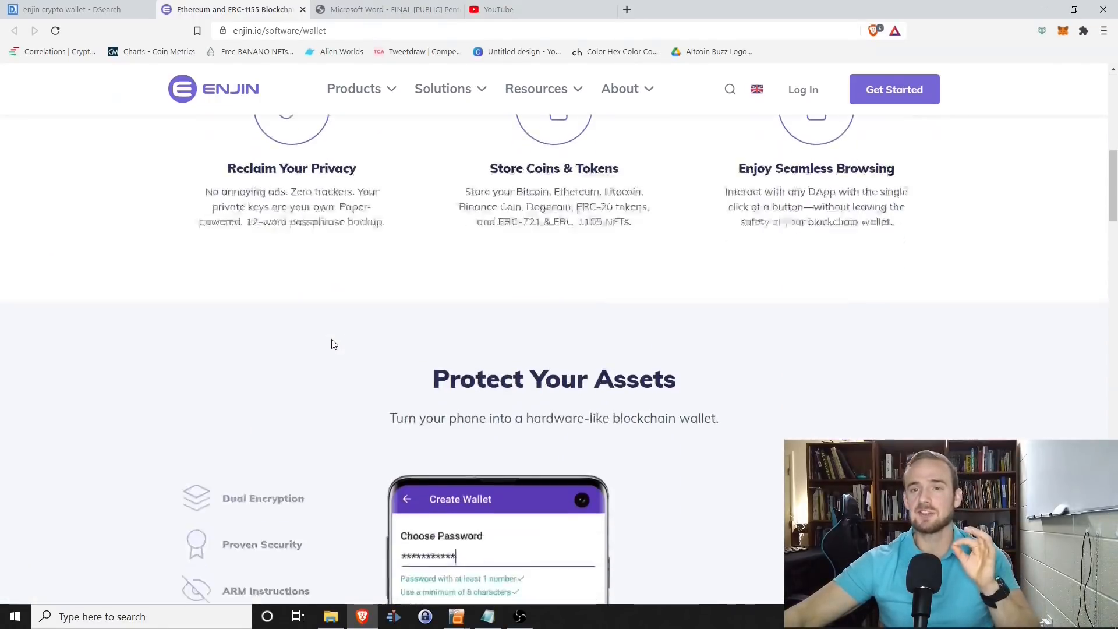
scroll("down", 3)
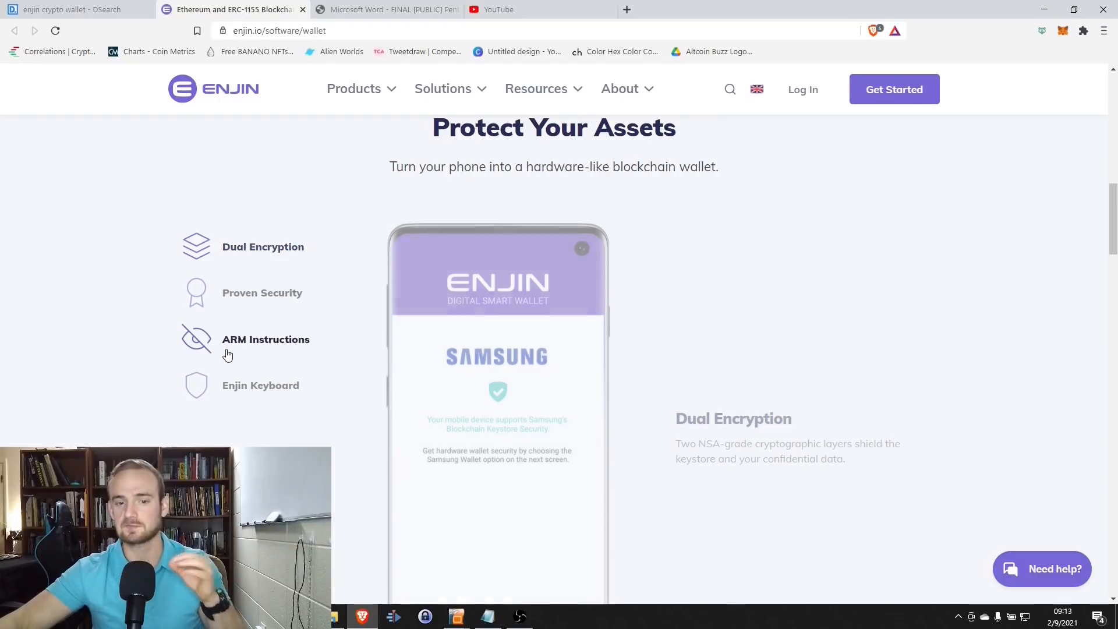
- View the ARM Instructions, Enjin Keyboard and Proven Security feature descriptions in turn
left_click(266, 339)
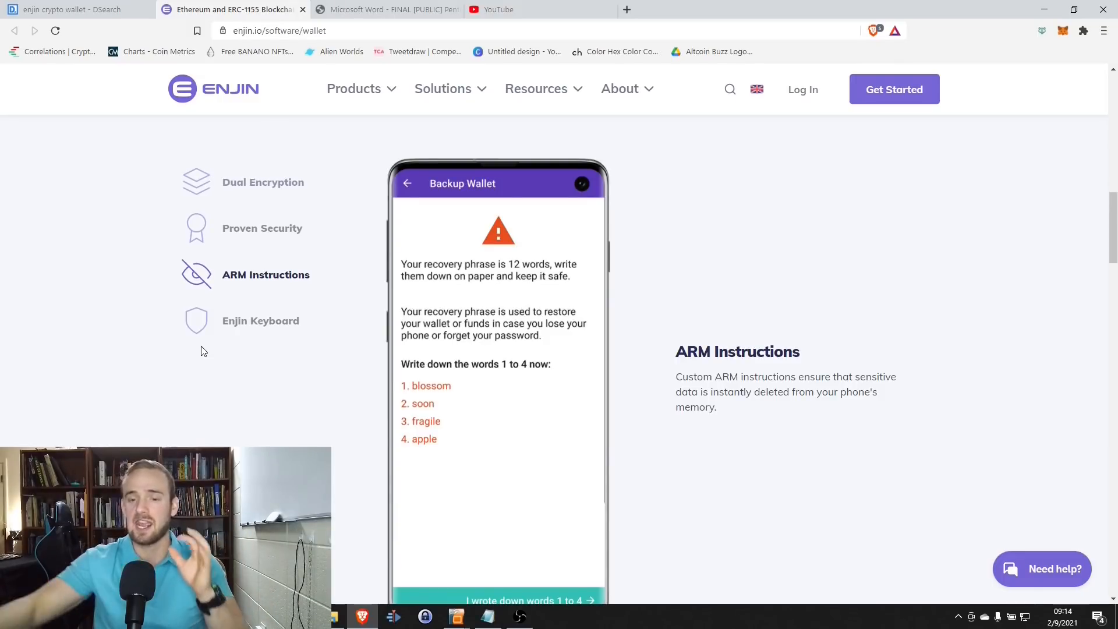
left_click(260, 320)
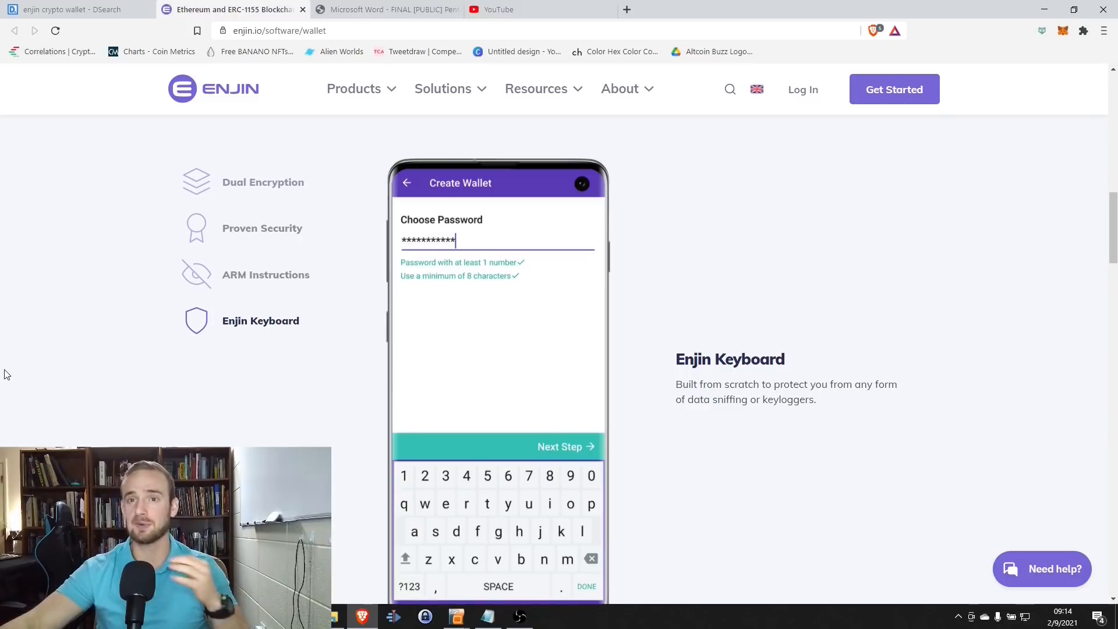
mouse_move(45, 377)
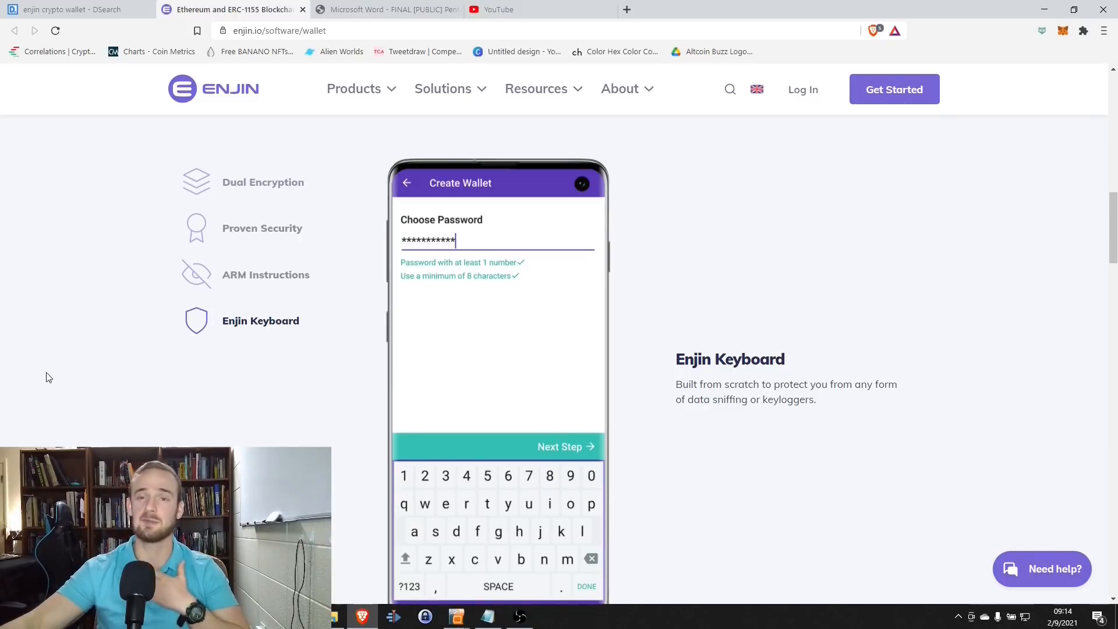
mouse_move(220, 314)
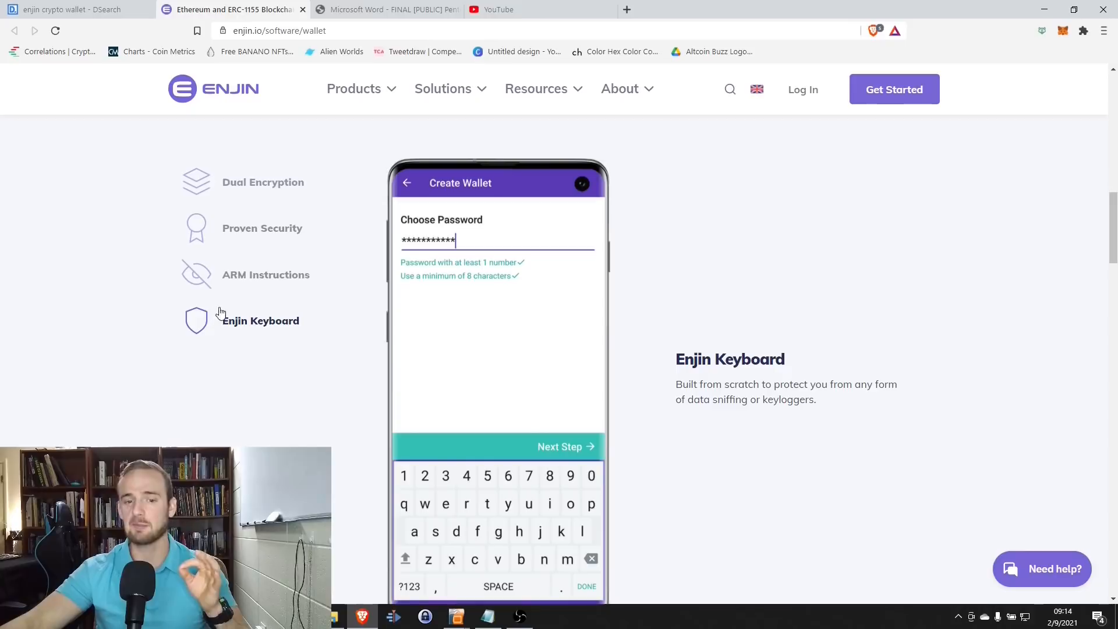
left_click(262, 228)
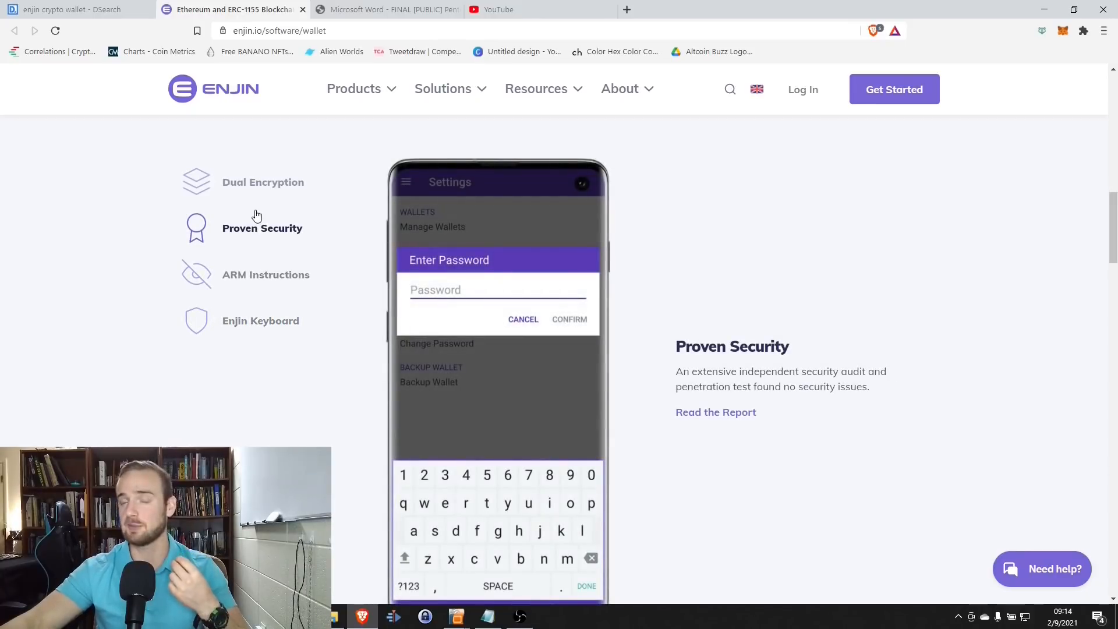
- Open the independent audit PDF via Read the Report and view its page 4 Overall Posture findings
left_click(715, 412)
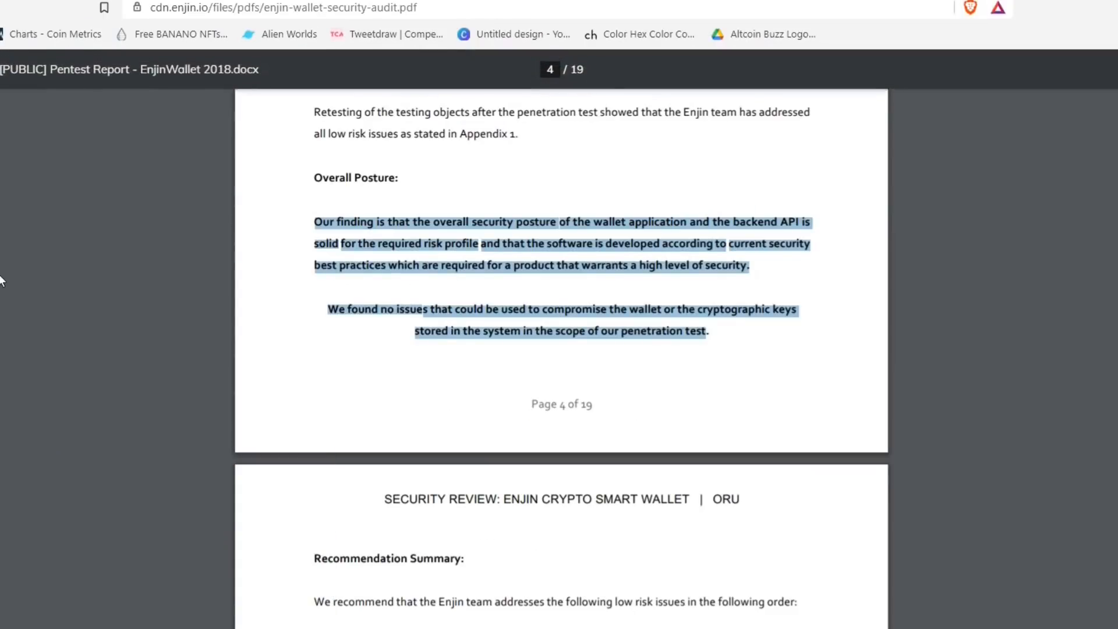
scroll("up", 3)
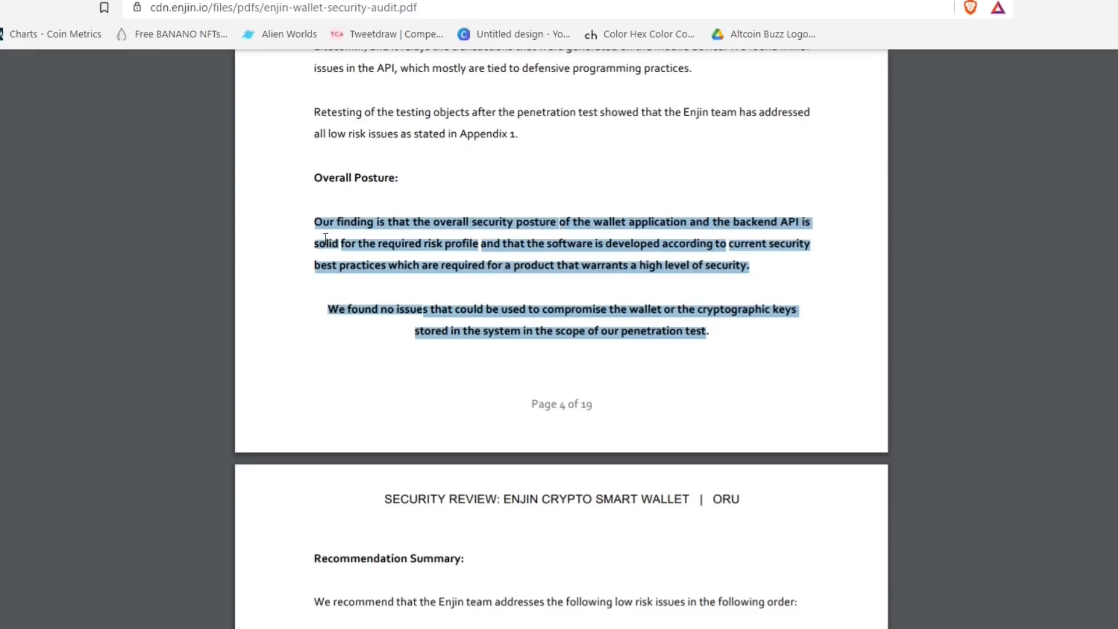
left_click(327, 191)
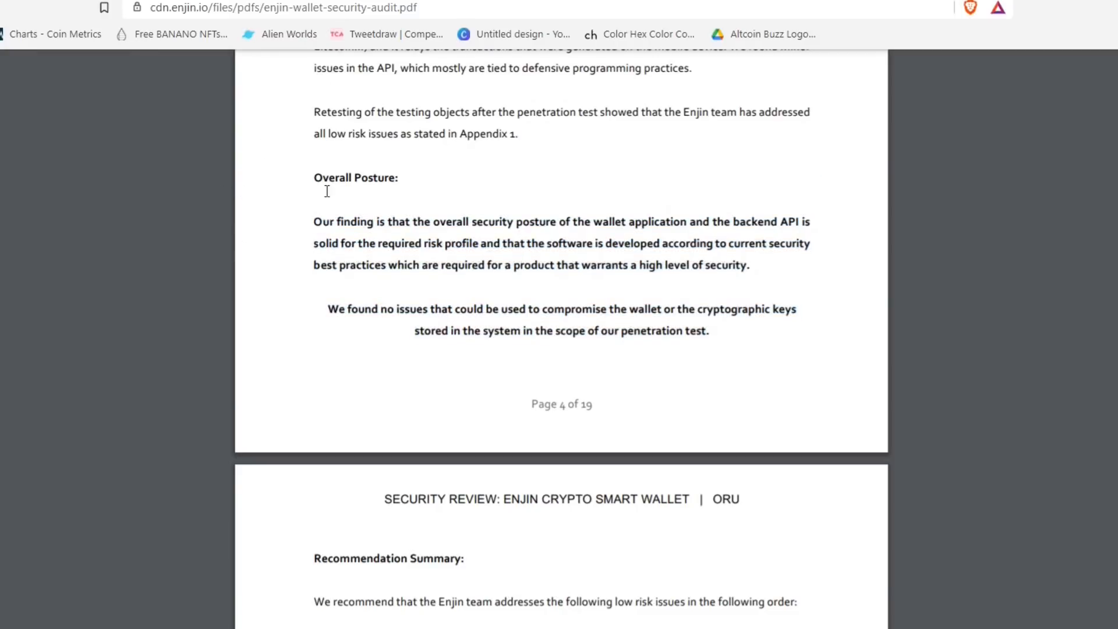
mouse_move(291, 252)
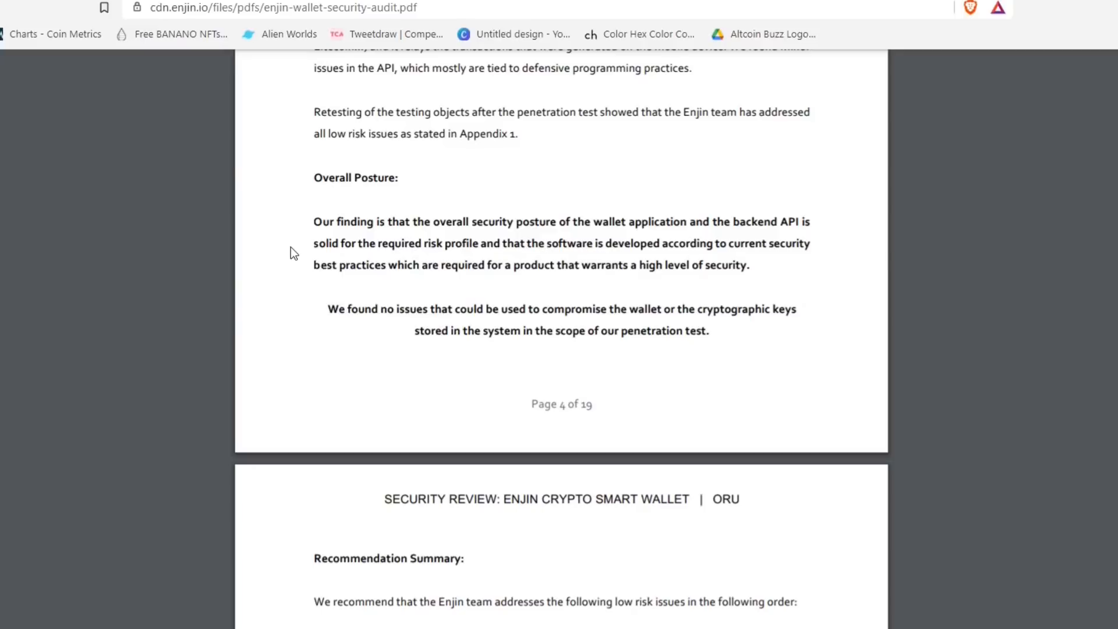
mouse_move(672, 224)
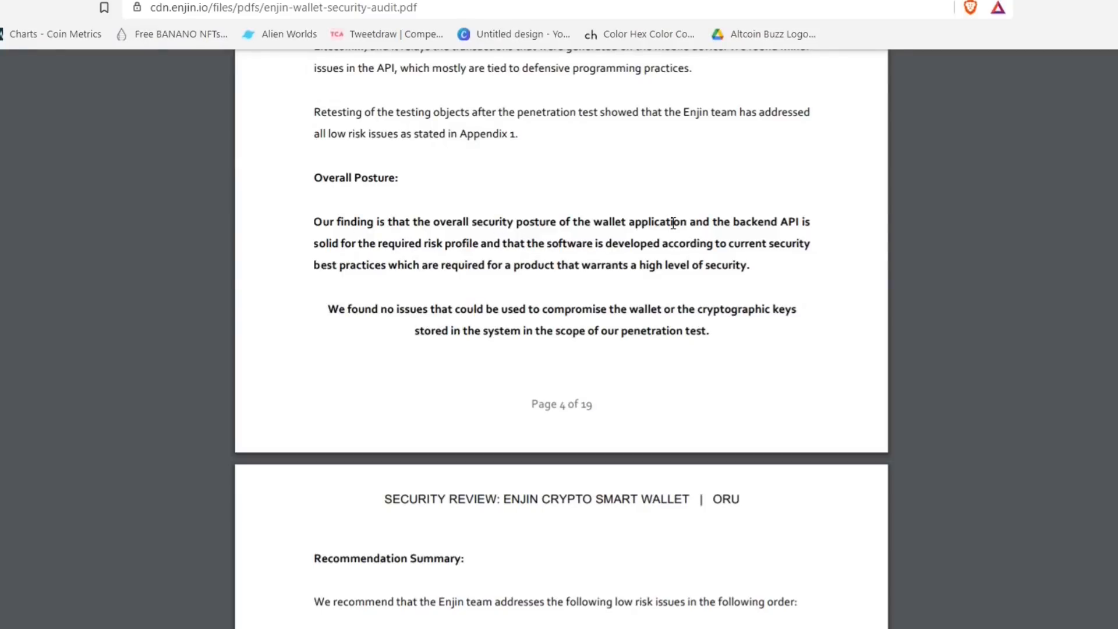
mouse_move(389, 249)
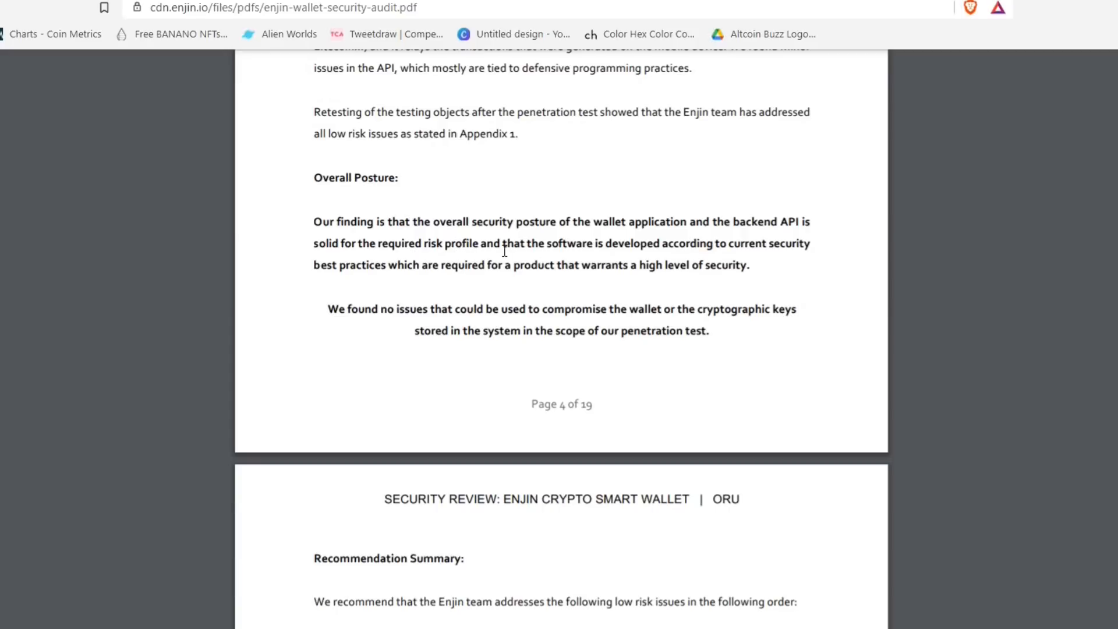
mouse_move(776, 268)
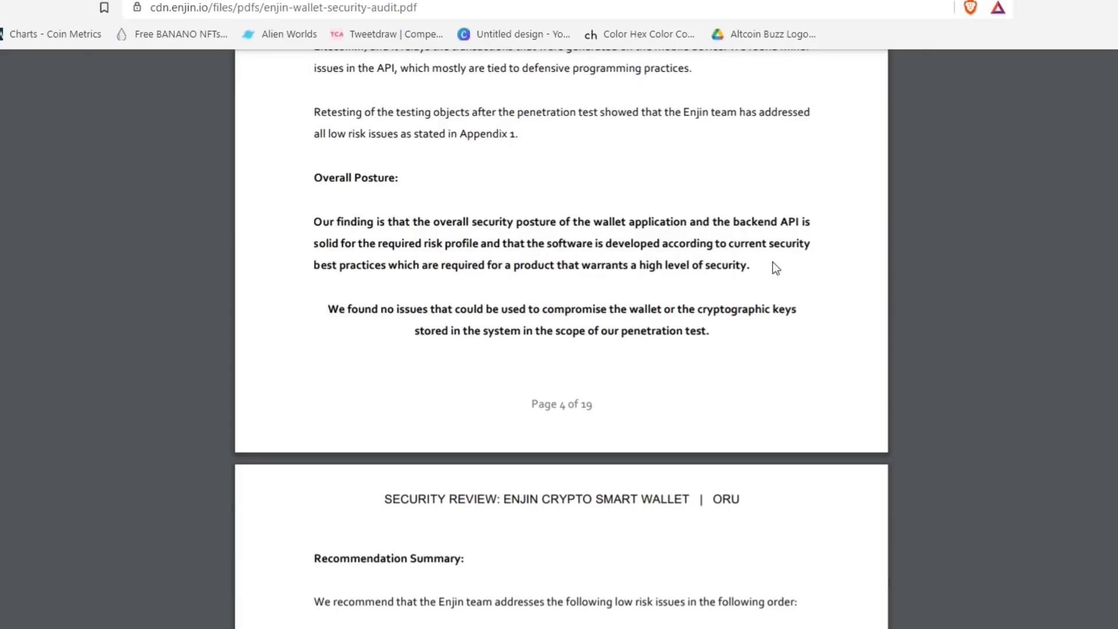
mouse_move(504, 281)
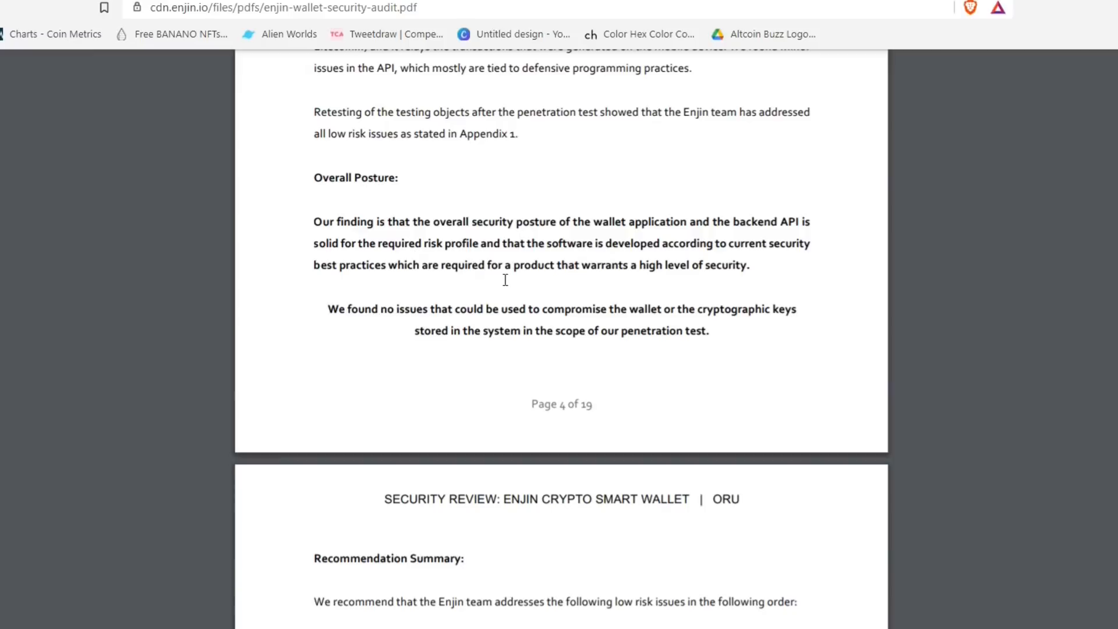
mouse_move(659, 281)
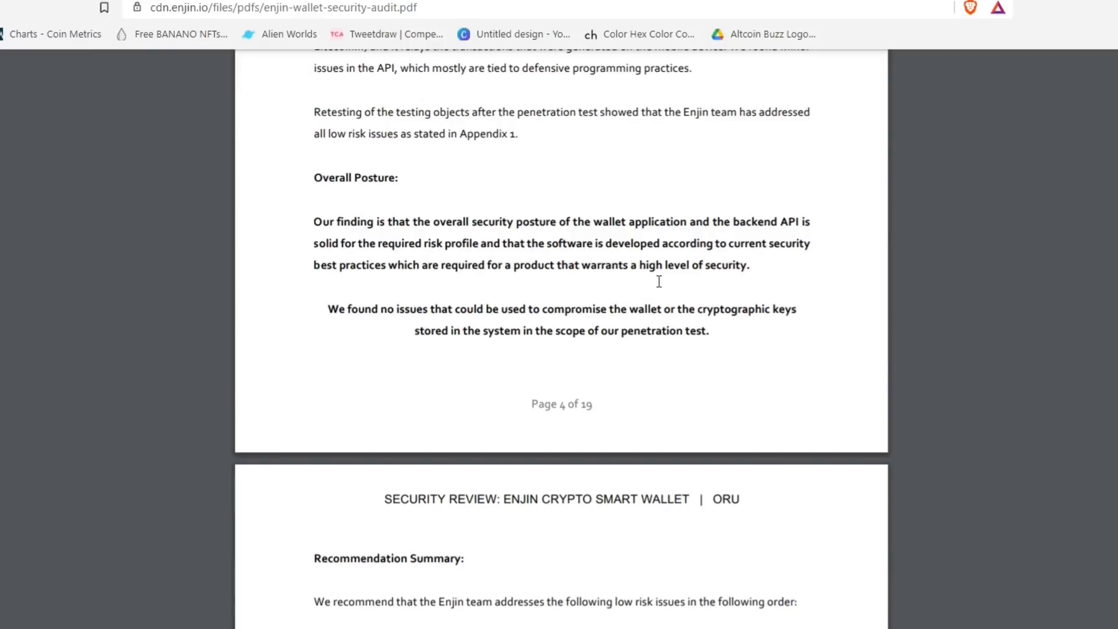
mouse_move(426, 332)
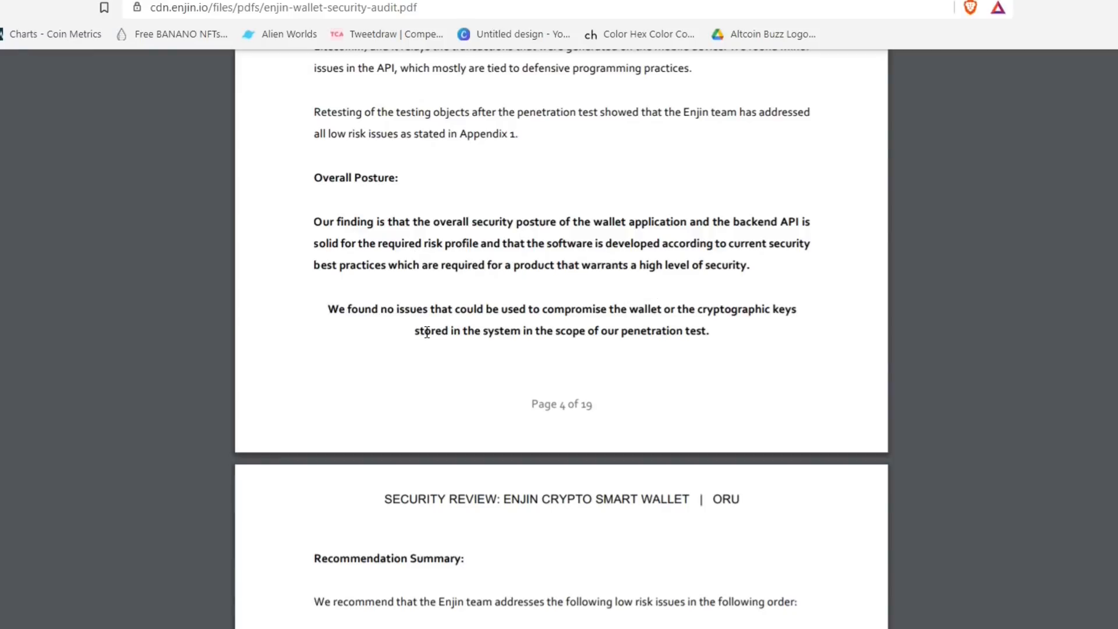
mouse_move(469, 321)
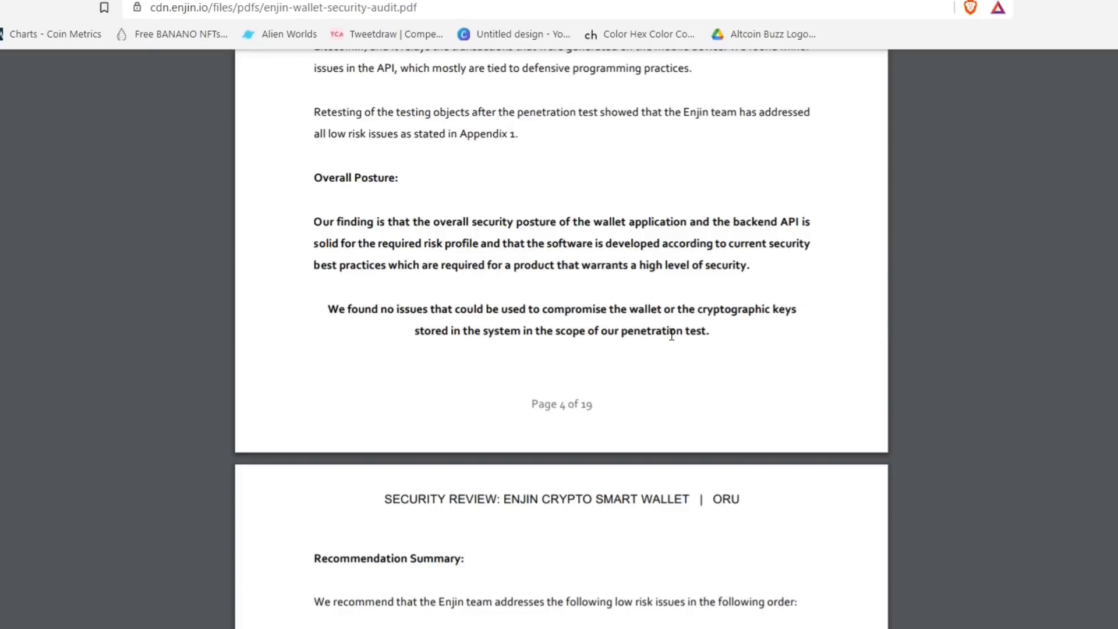
mouse_move(562, 362)
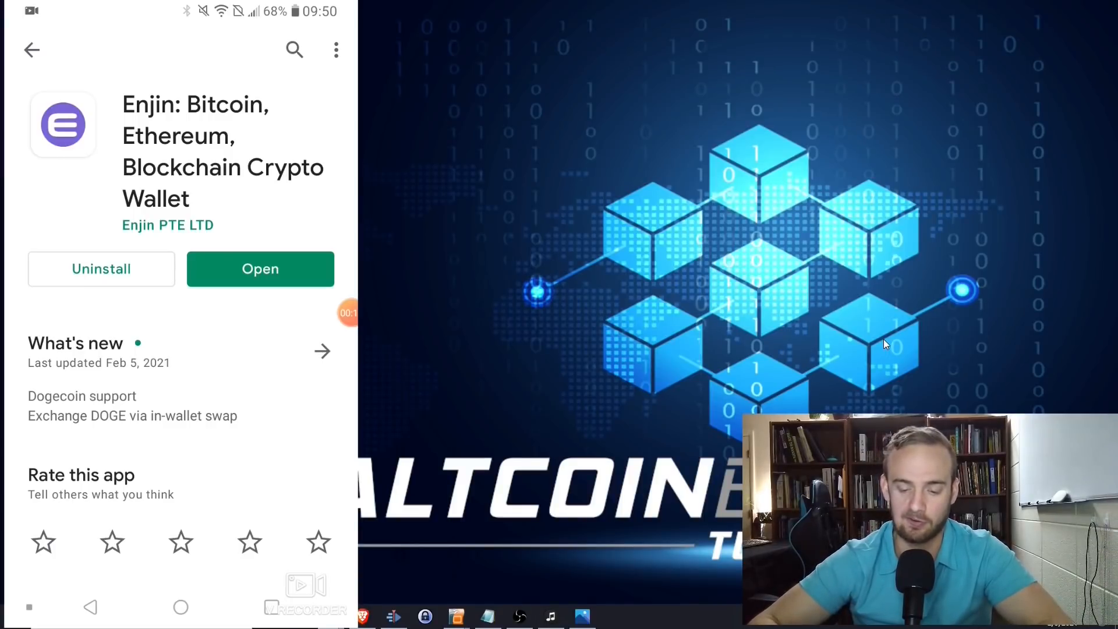
- Launch Enjin Wallet, start creating a new wallet and agree to the terms and conditions
left_click(259, 269)
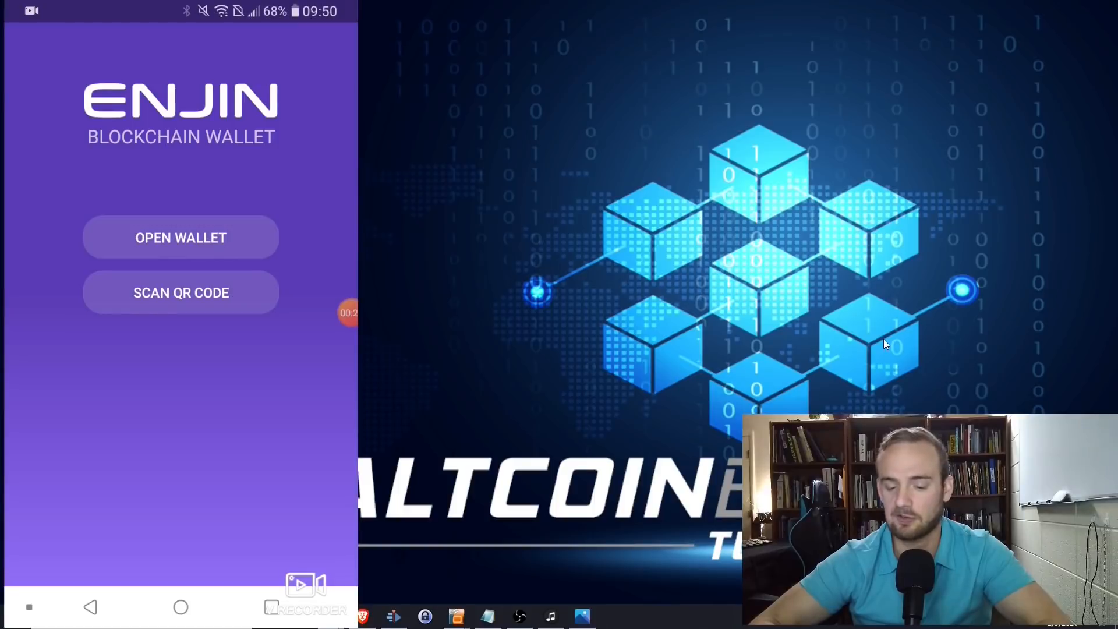
left_click(181, 238)
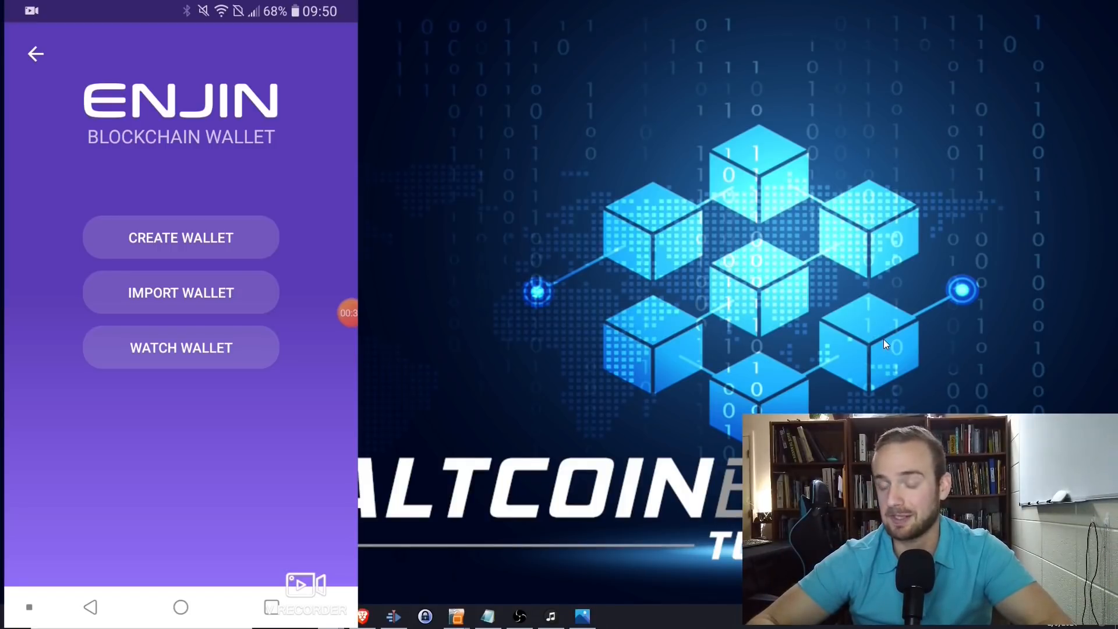
left_click(180, 238)
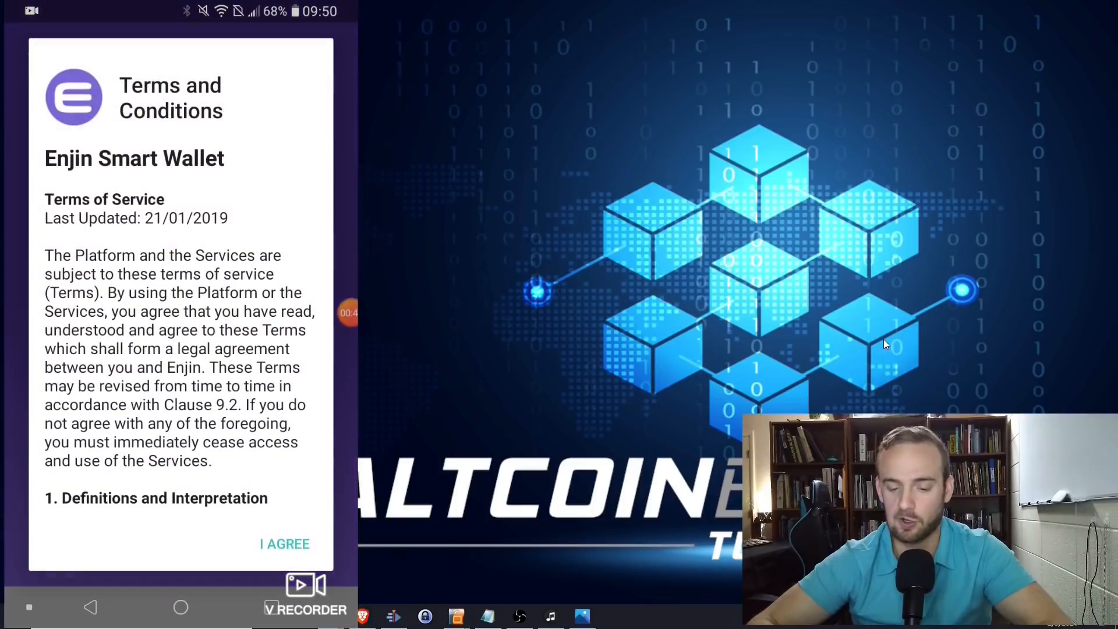
left_click(284, 544)
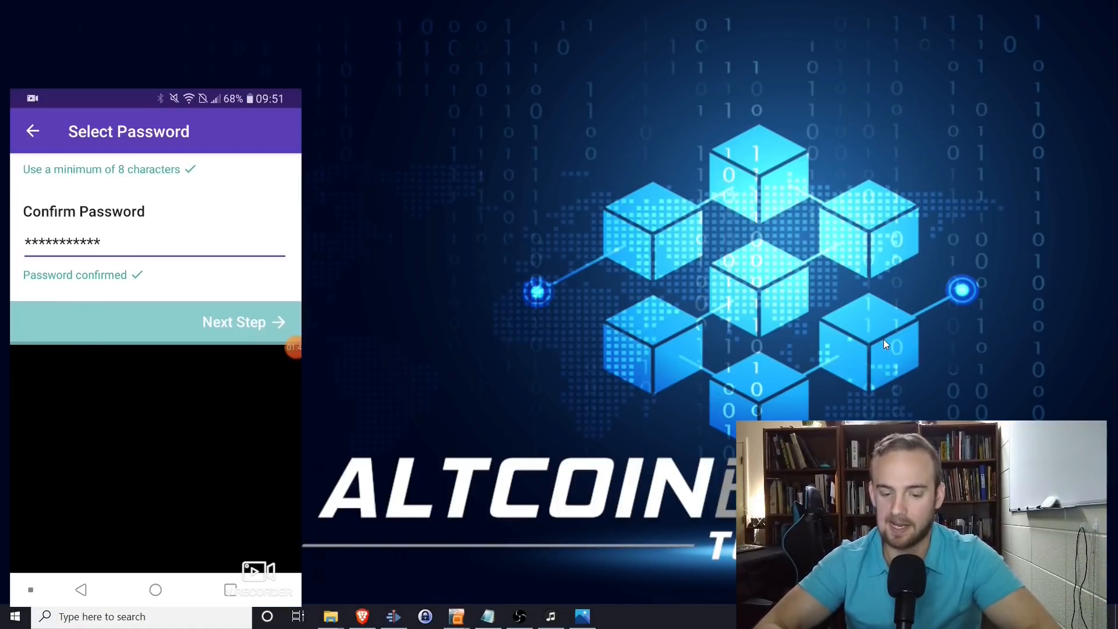
- Continue to the Select Coins screen and focus its coin search field
left_click(234, 321)
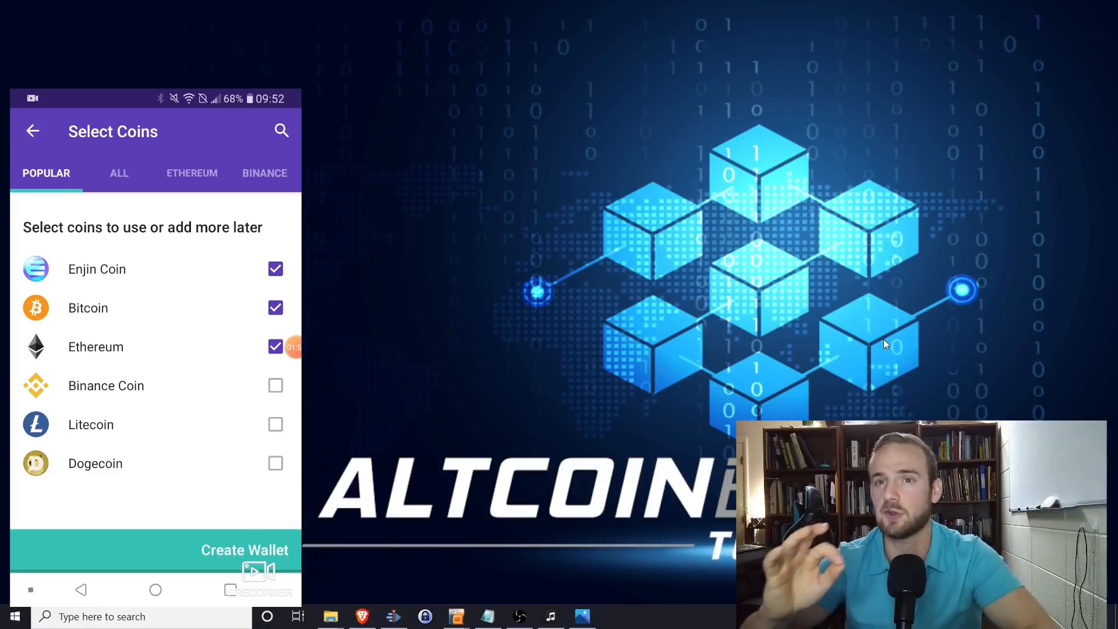
left_click(281, 130)
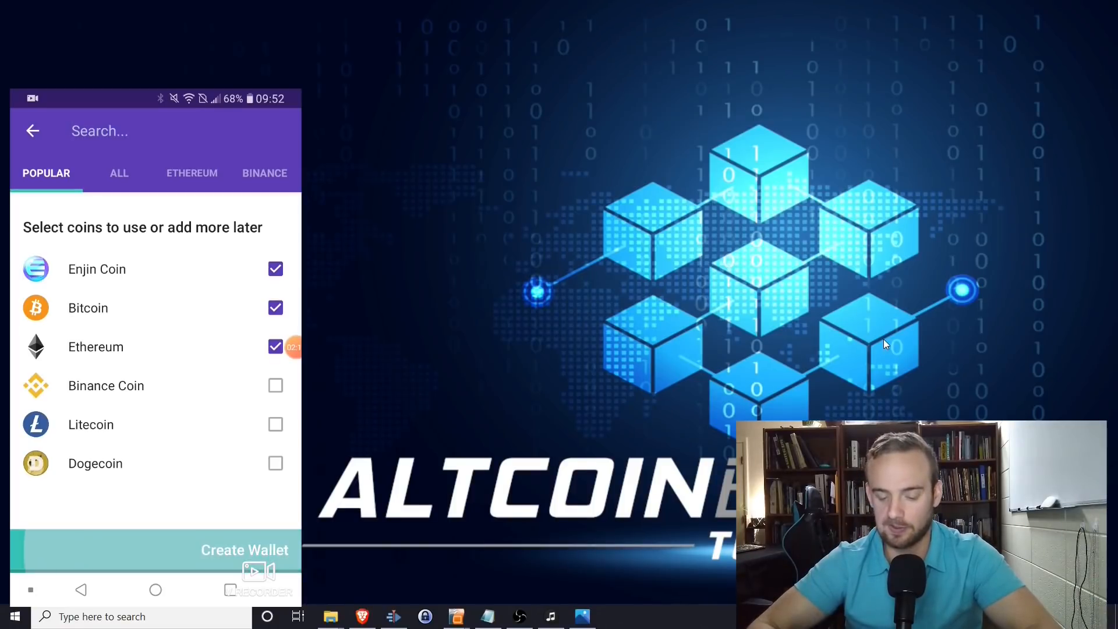
left_click(244, 549)
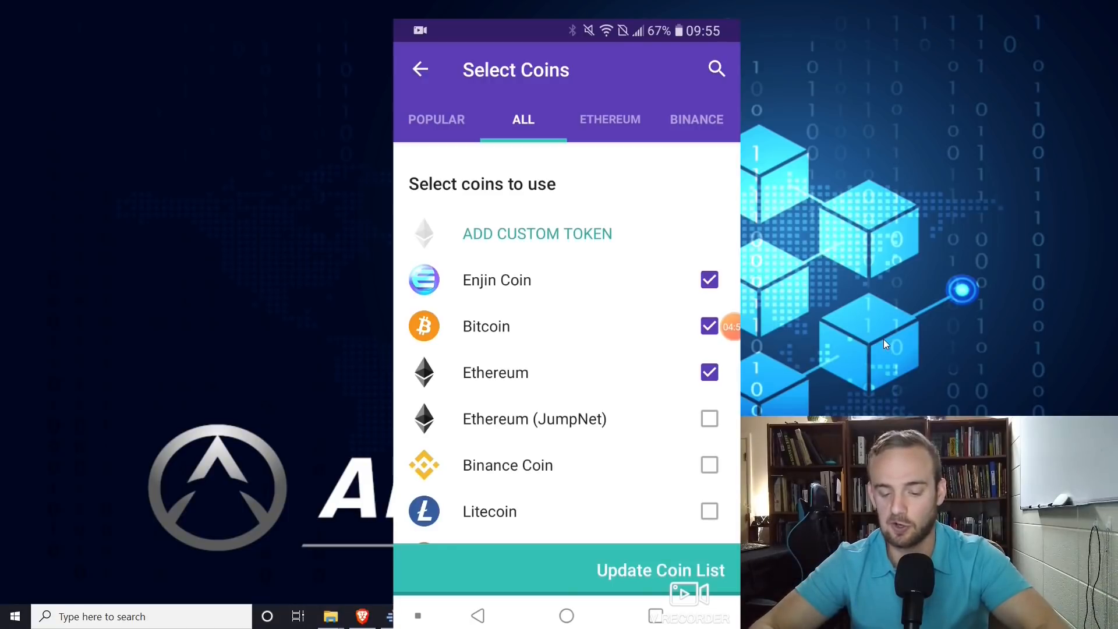
- Search 'bat', tick Basic Attention Token and update the wallet's coin list
left_click(716, 68)
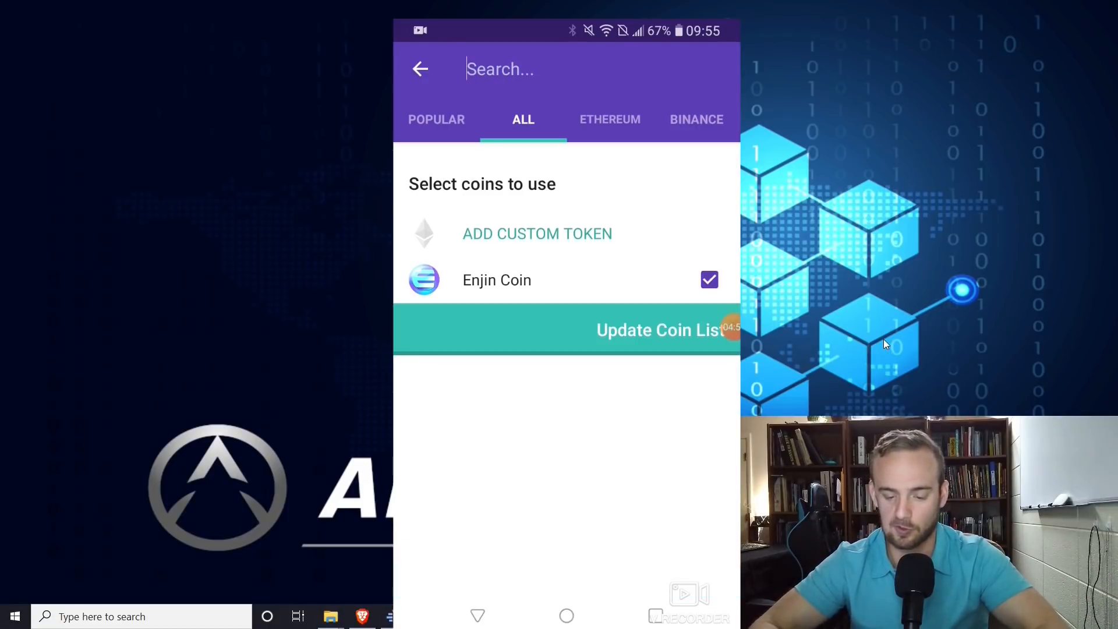
type("bat")
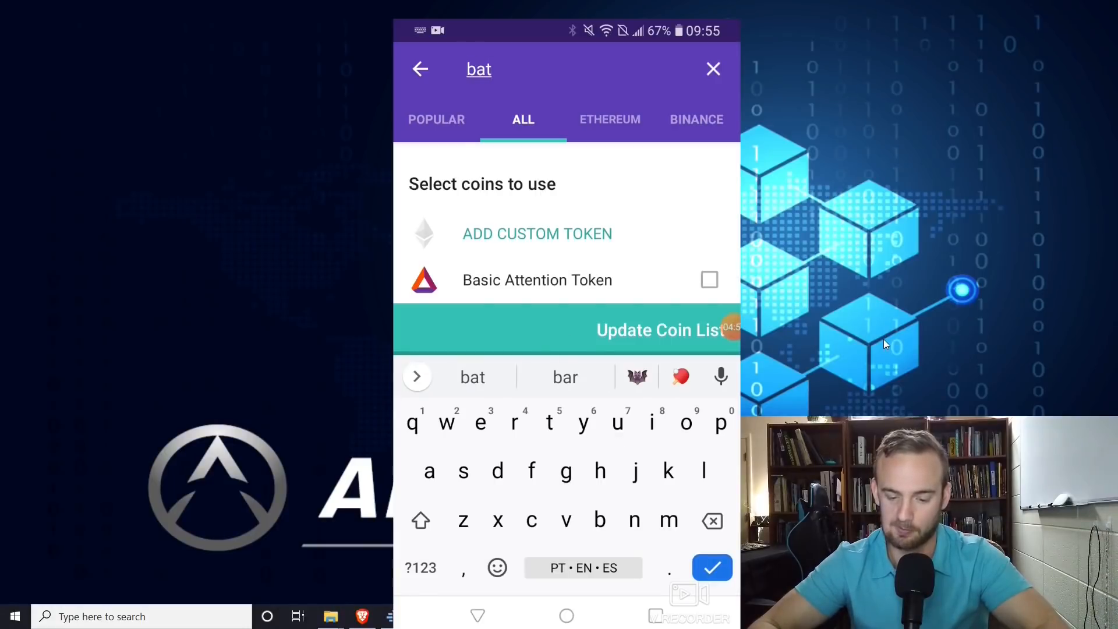
left_click(709, 279)
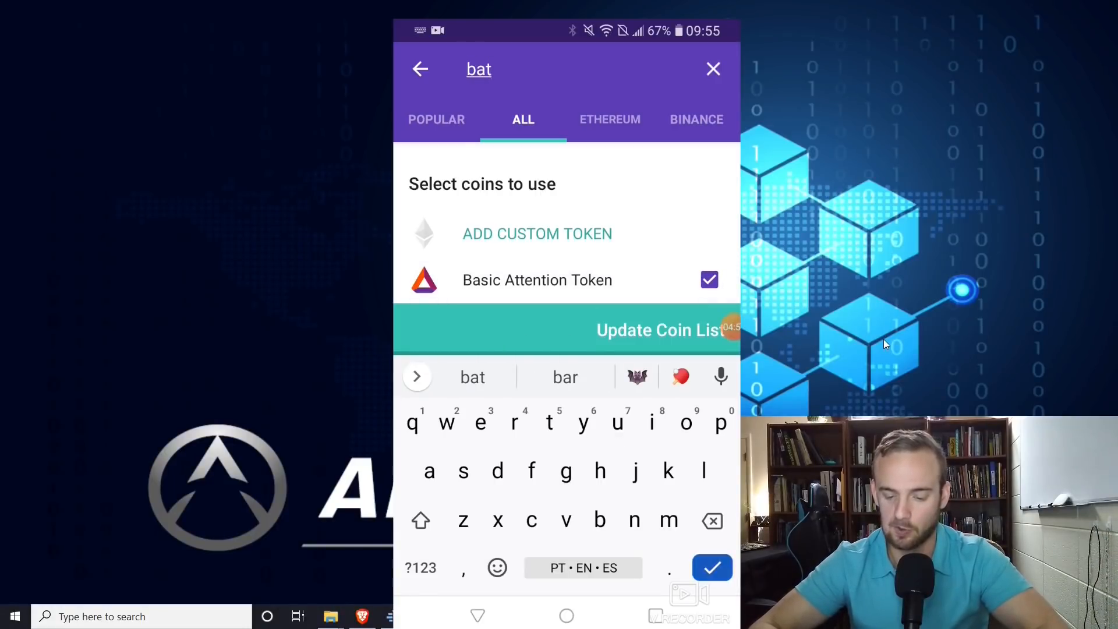
left_click(711, 568)
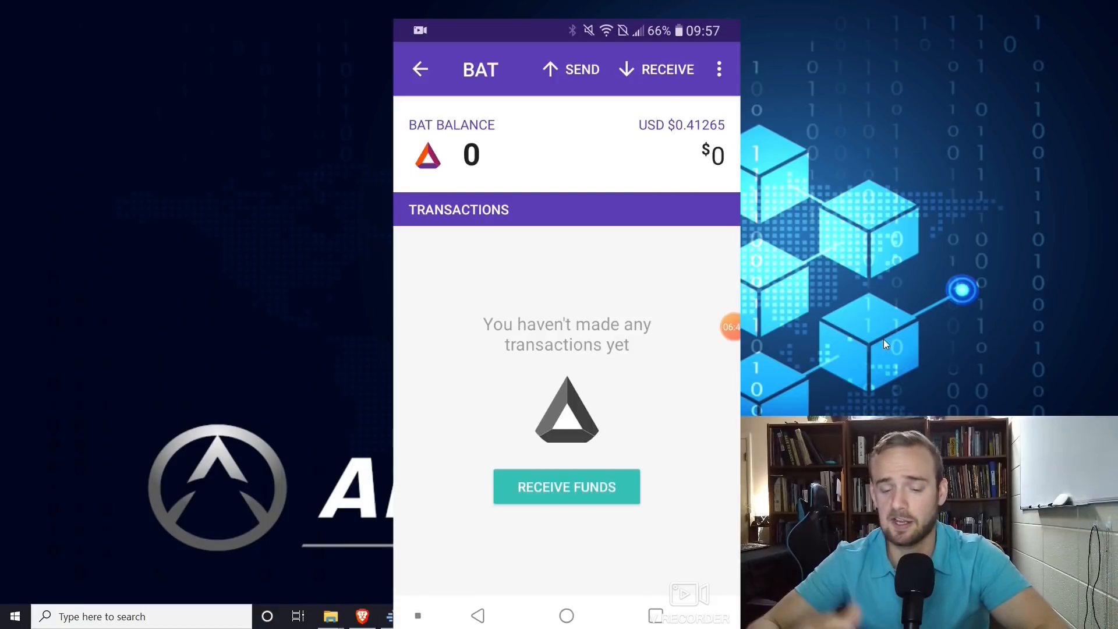
- Draft a BAT send with the receiver address scanned by QR (camera allowed) and amount 10
left_click(419, 69)
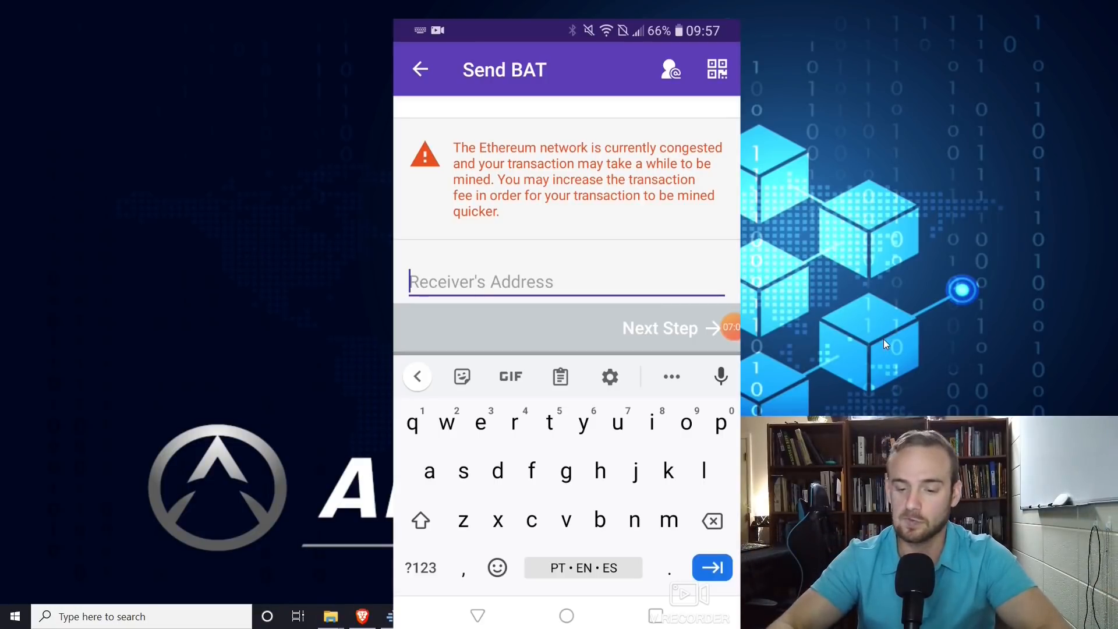
left_click(717, 69)
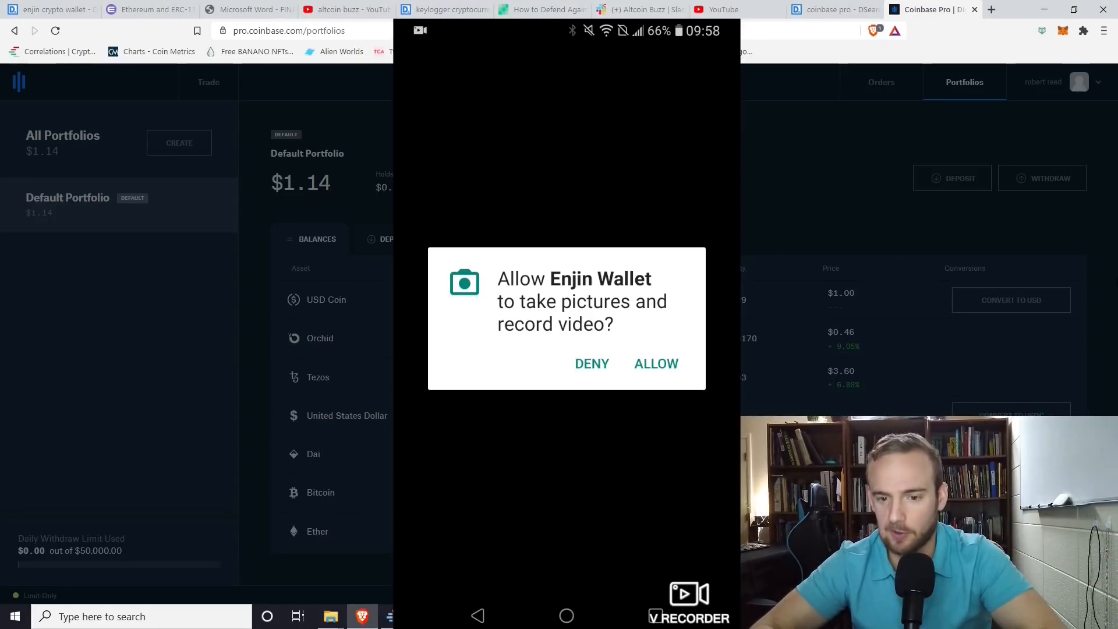
left_click(655, 364)
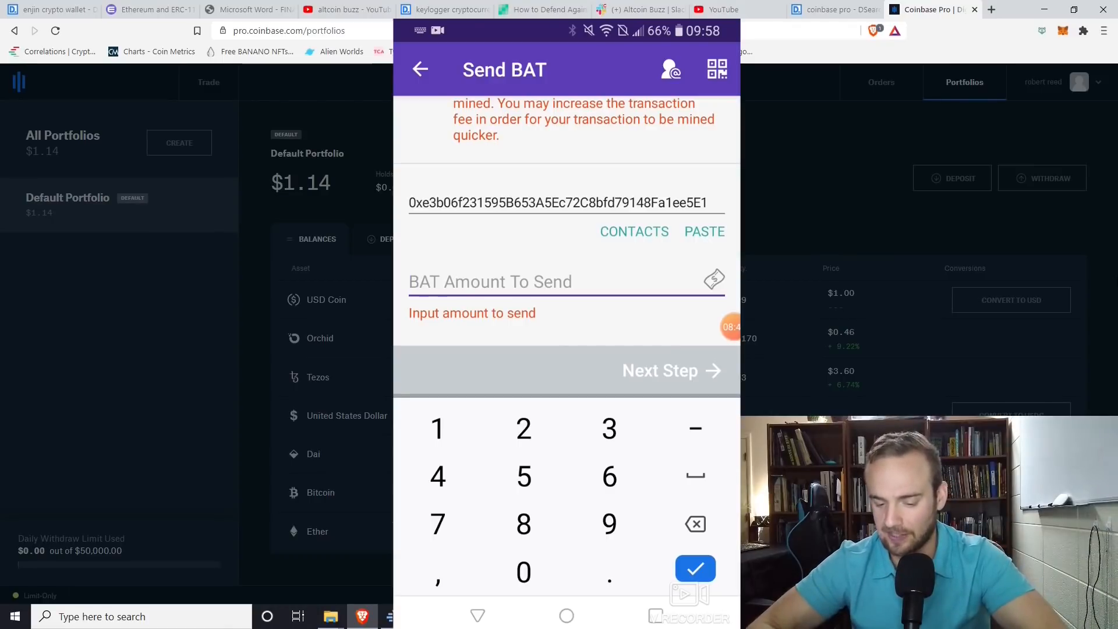
type("10")
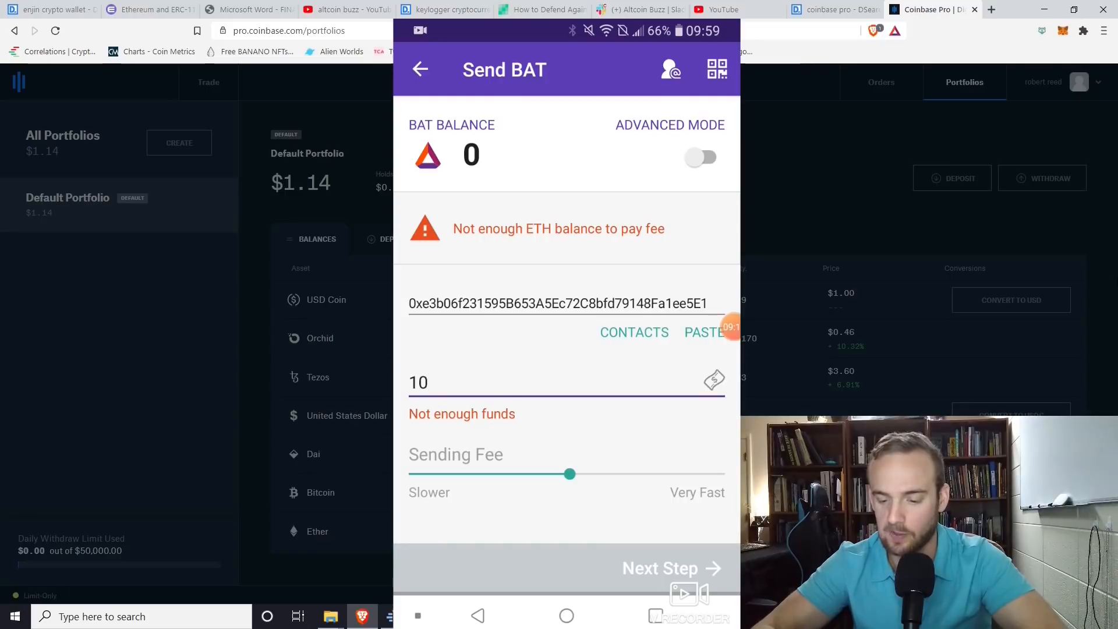
- Enable Advanced Mode and set the transfer's gas price to 100 GWEI instead of 201.5
left_click(703, 158)
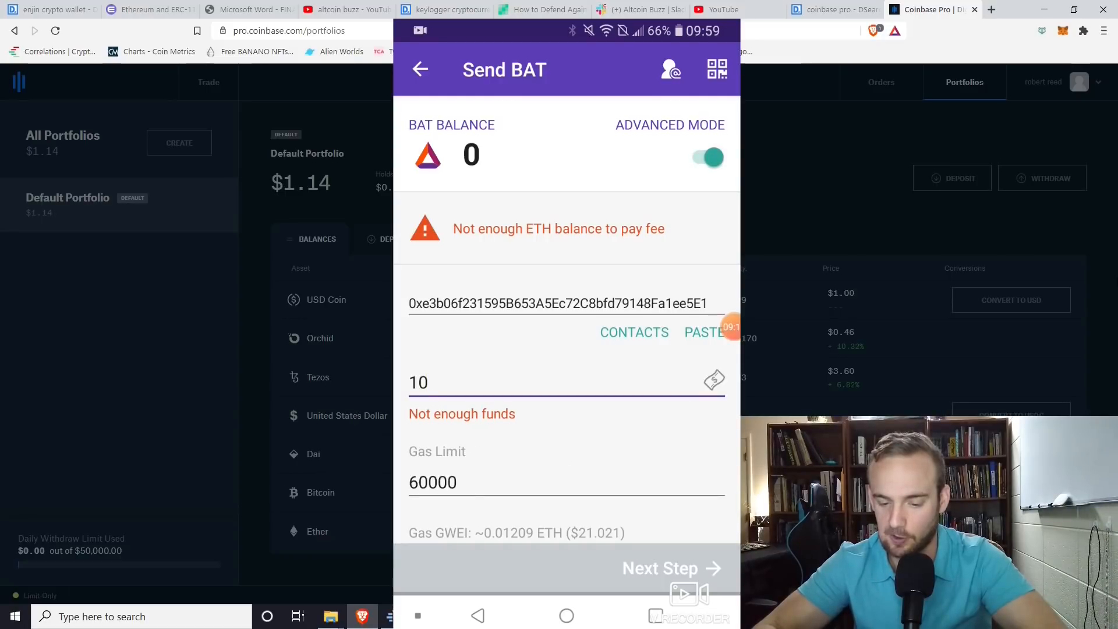
scroll("down", 3)
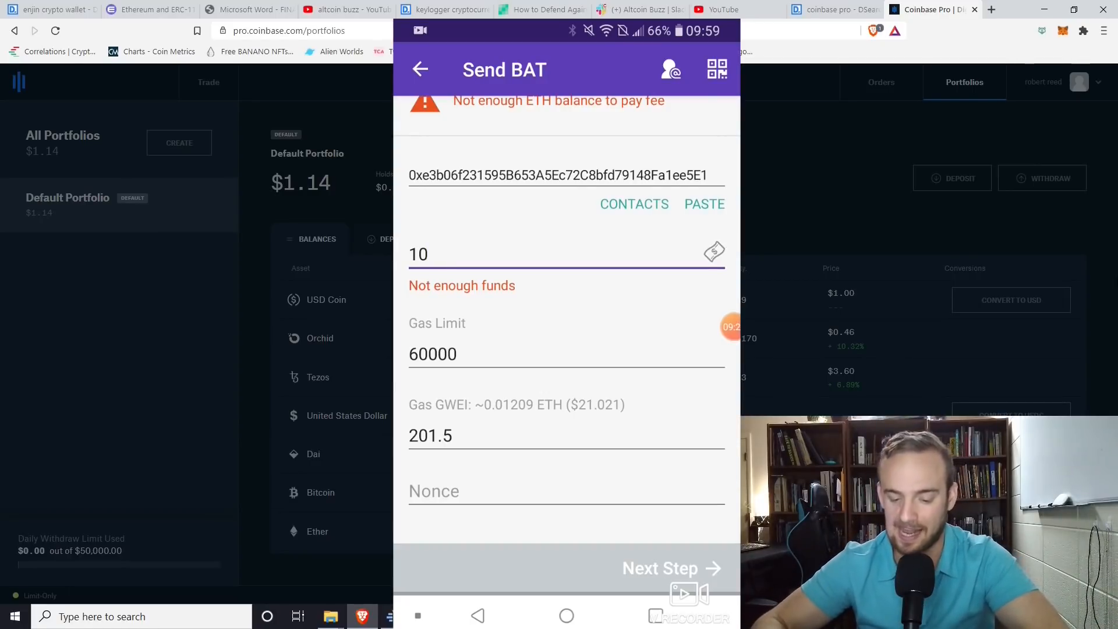
left_click(566, 435)
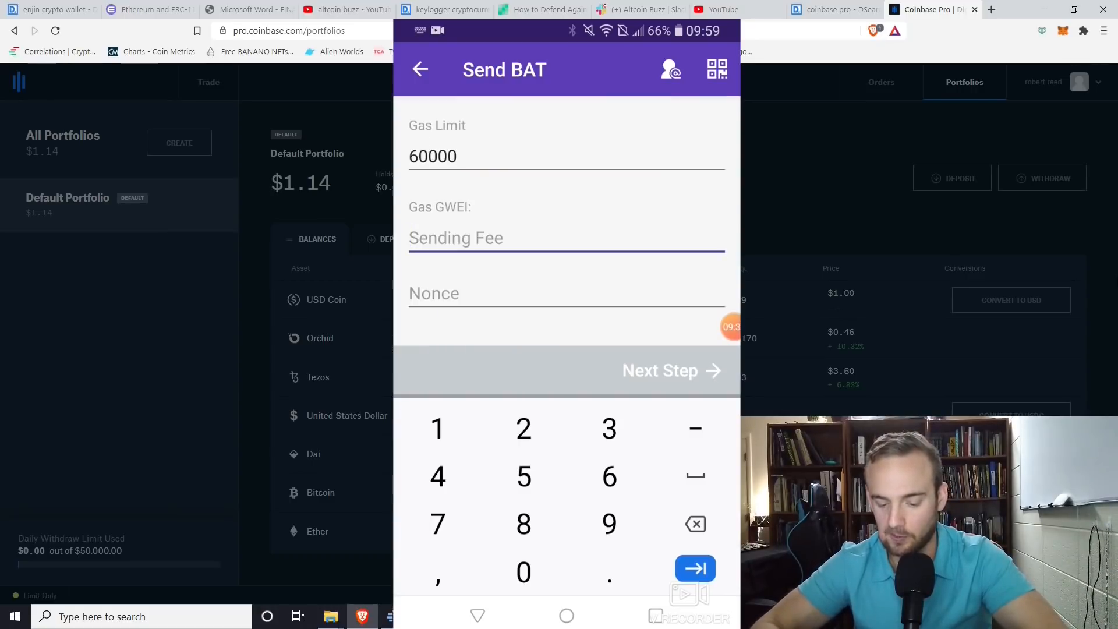
type("100")
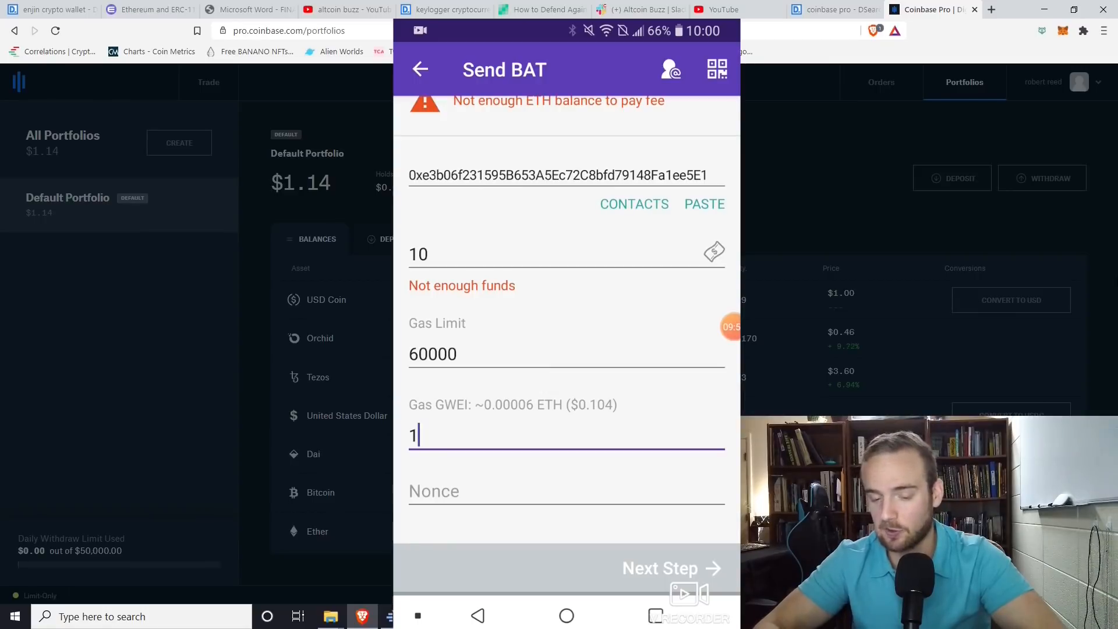
left_click(420, 69)
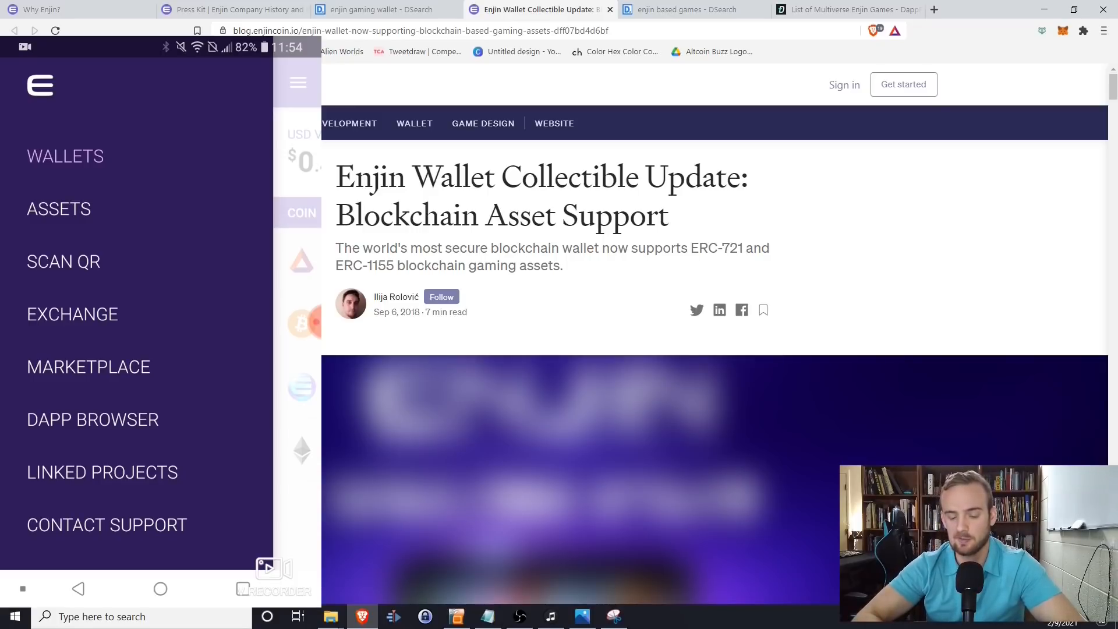
- In Exchange, set amount 1 with BAT as the coin to send and try Bitcoin to receive
left_click(72, 313)
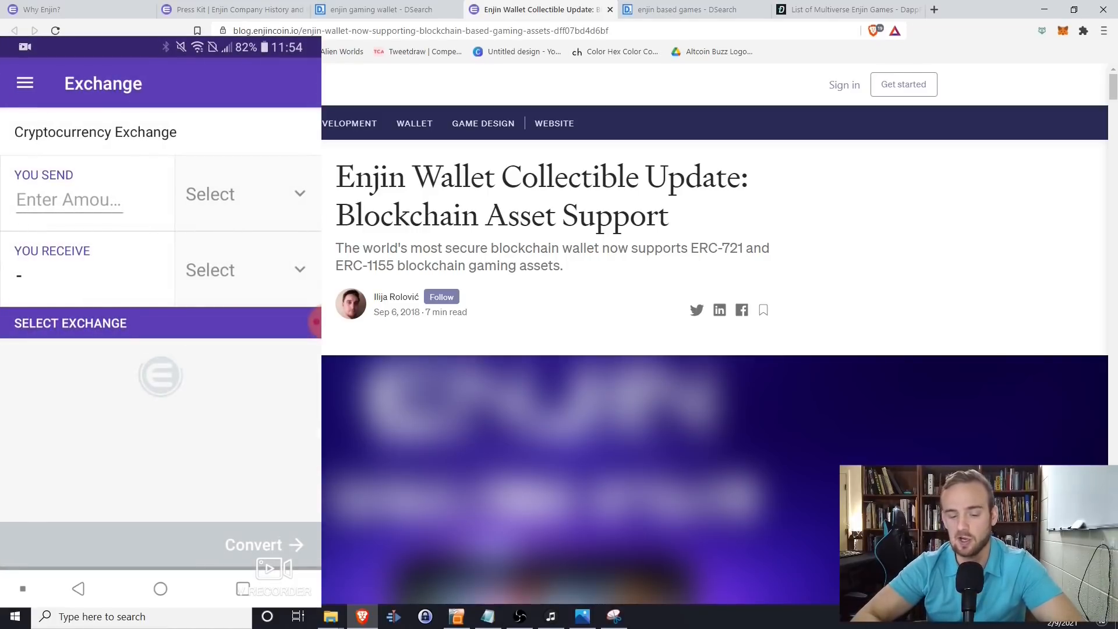
left_click(68, 199)
type("1")
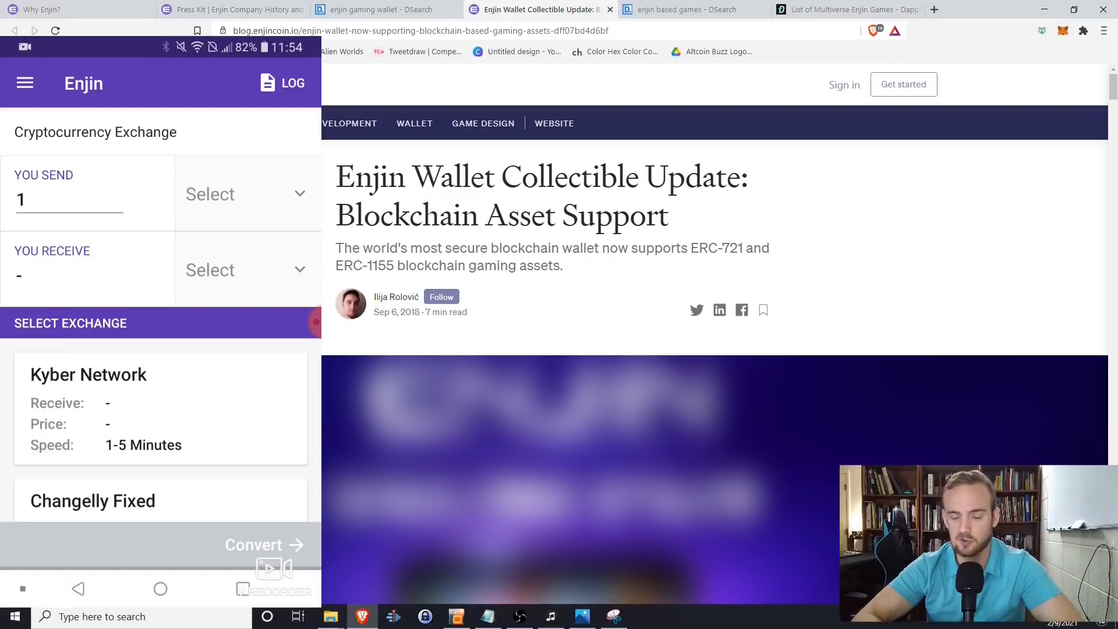
left_click(246, 194)
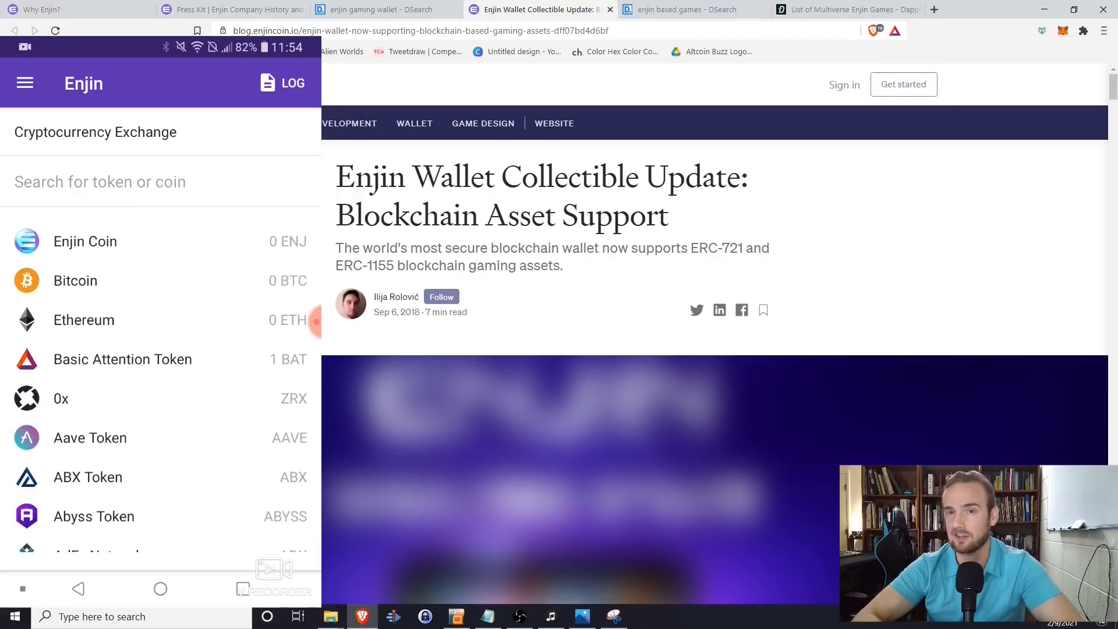
left_click(142, 359)
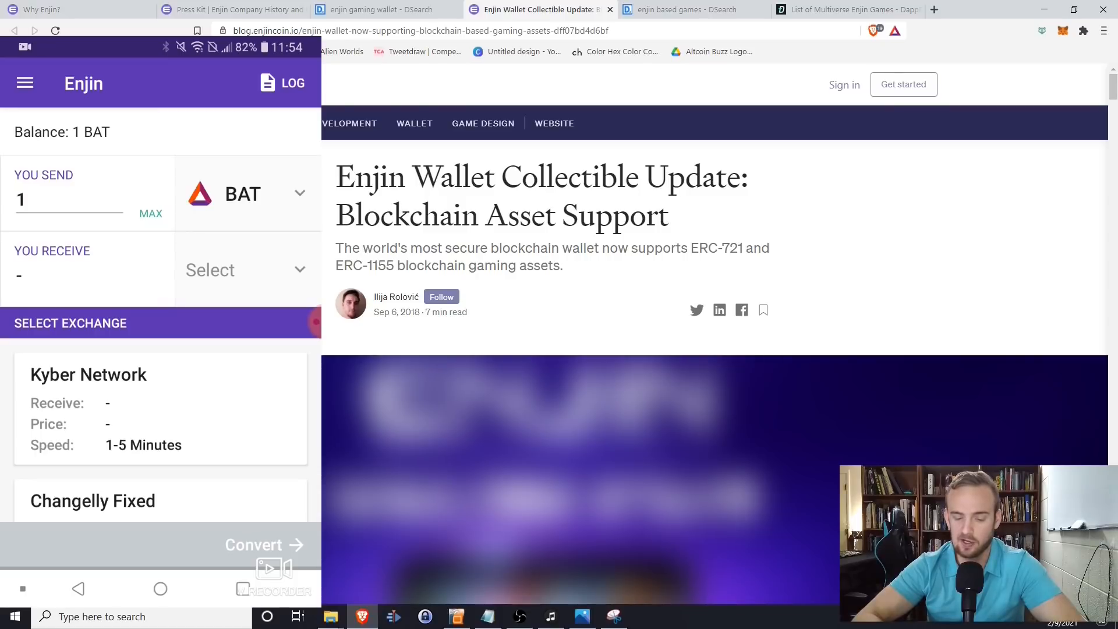
left_click(246, 269)
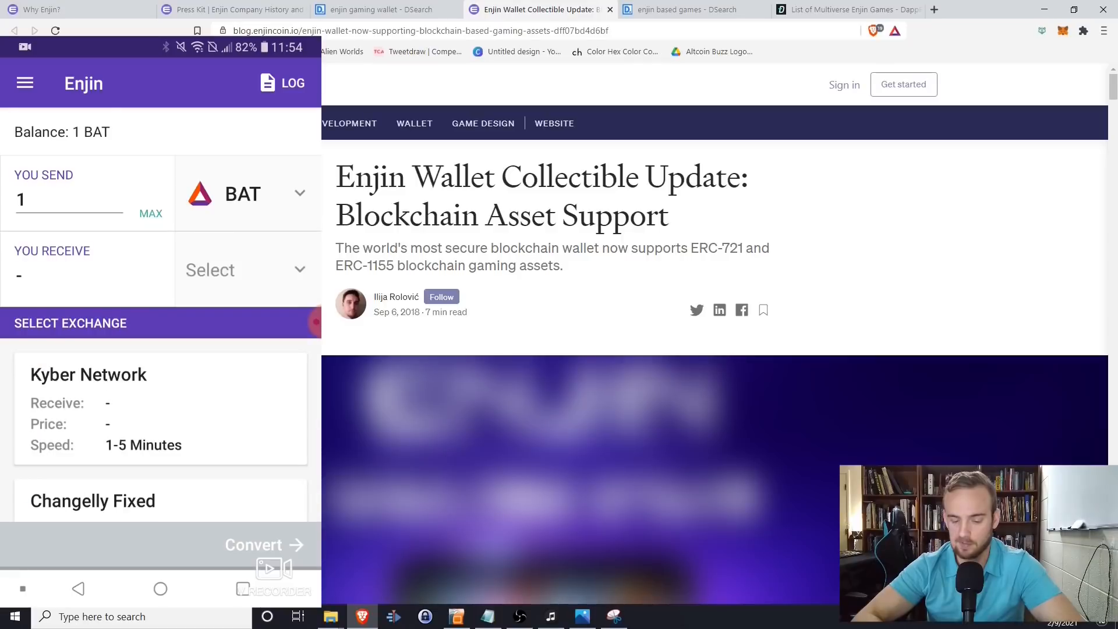
left_click(246, 269)
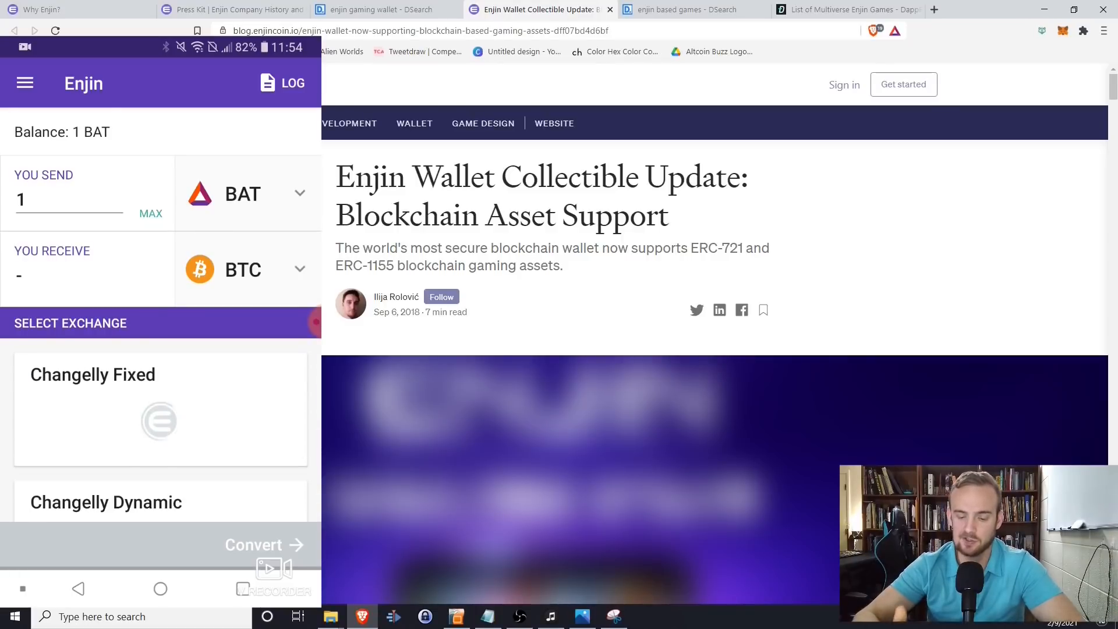
scroll("down", 3)
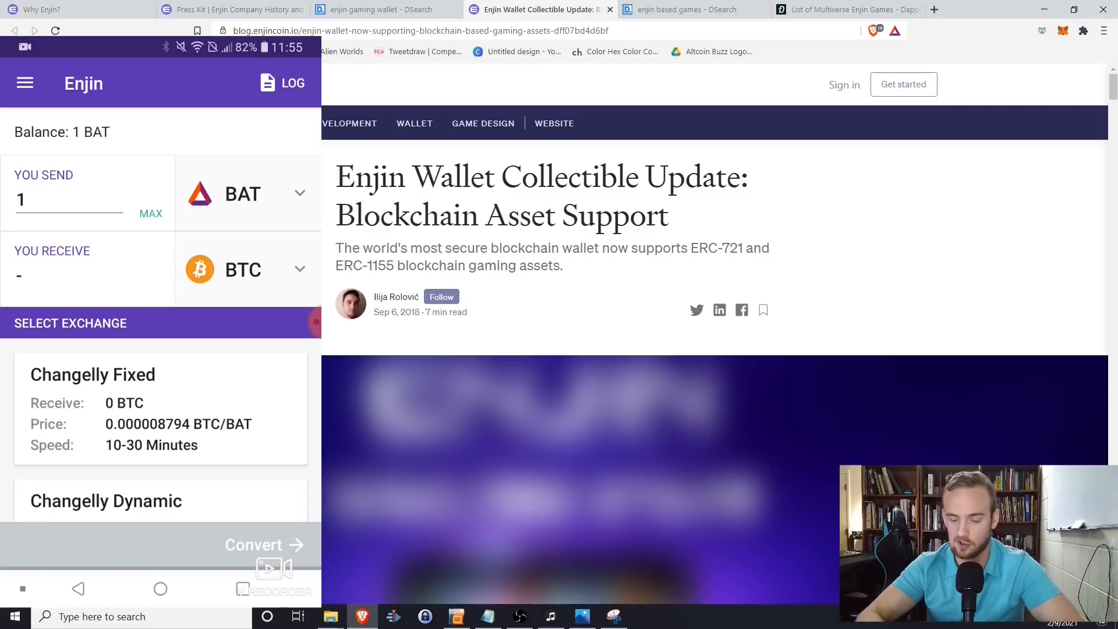
- Switch the receive coin to DAI and choose Kyber Network as the exchange (about 0.414 DAI)
left_click(247, 269)
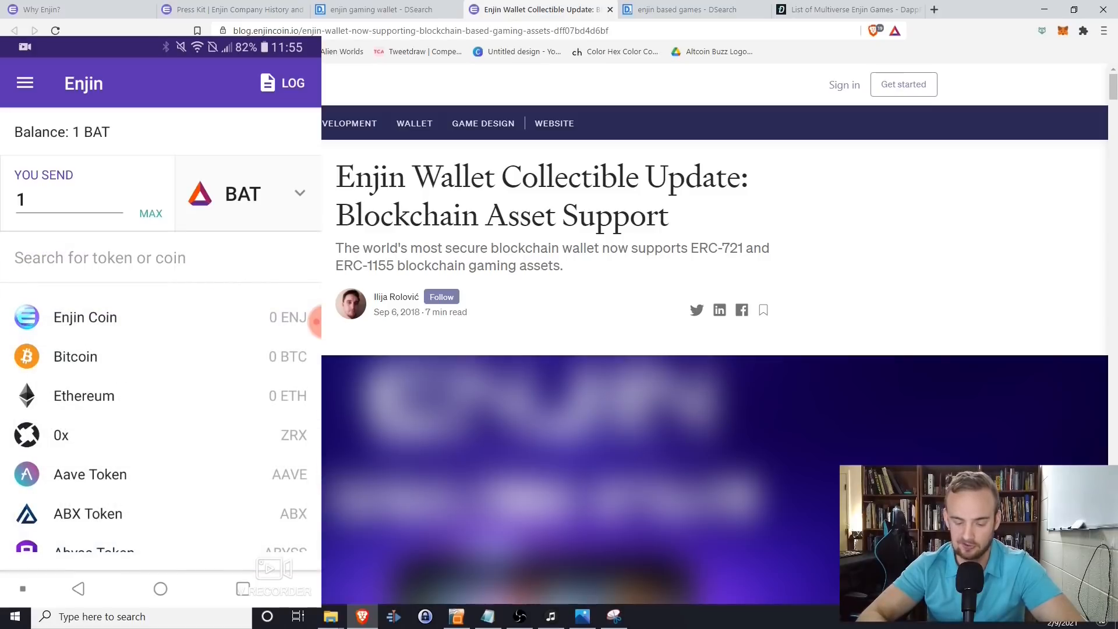
left_click(101, 257)
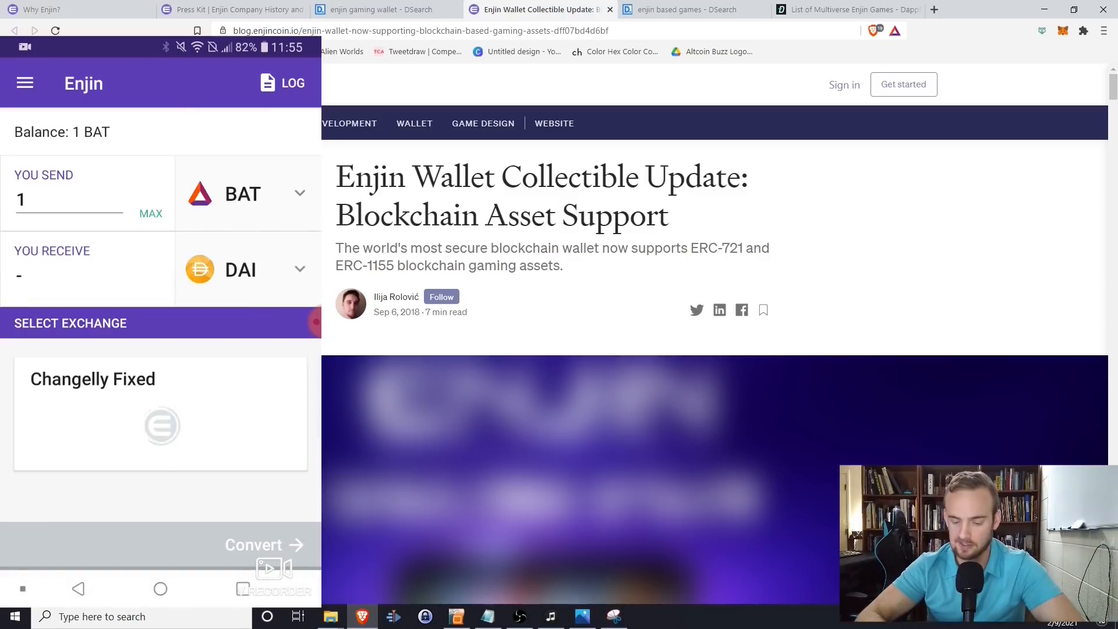
scroll("down", 3)
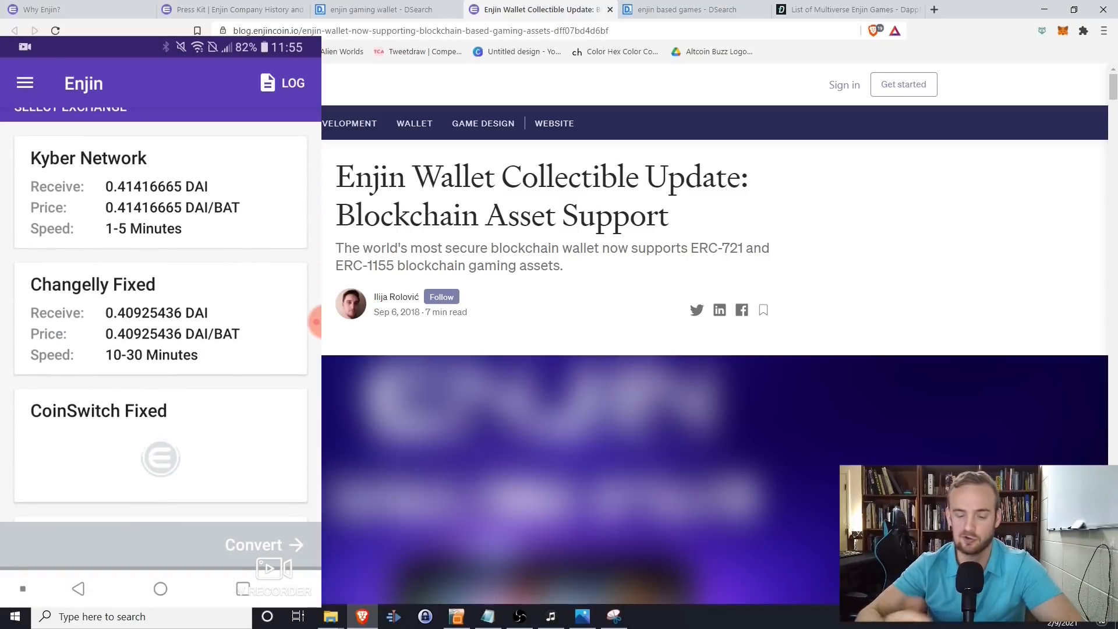
left_click(159, 192)
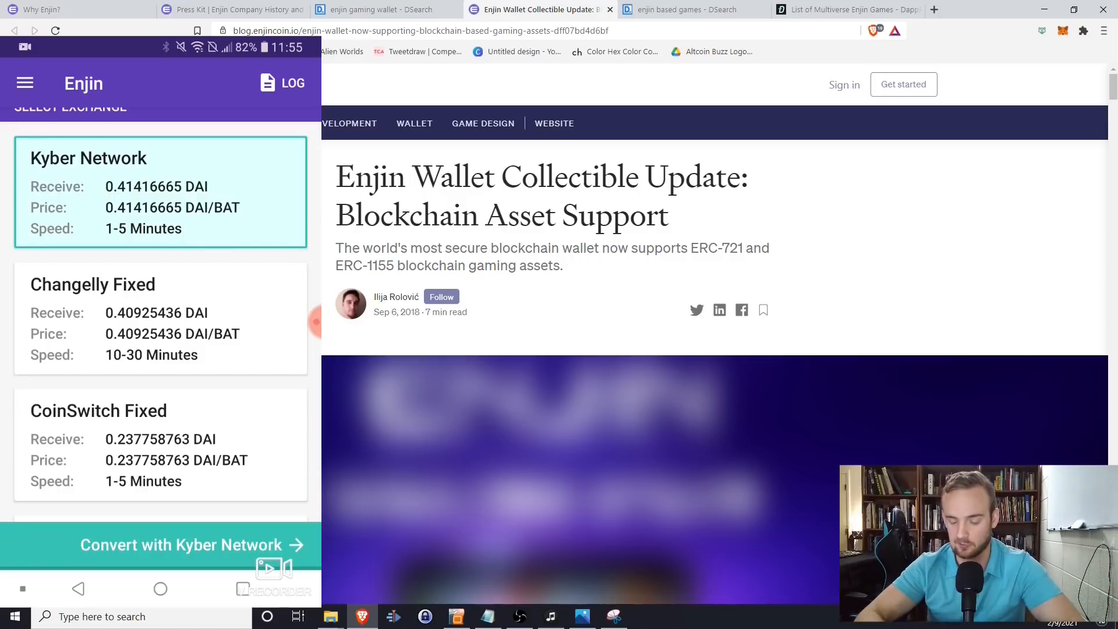
left_click(23, 83)
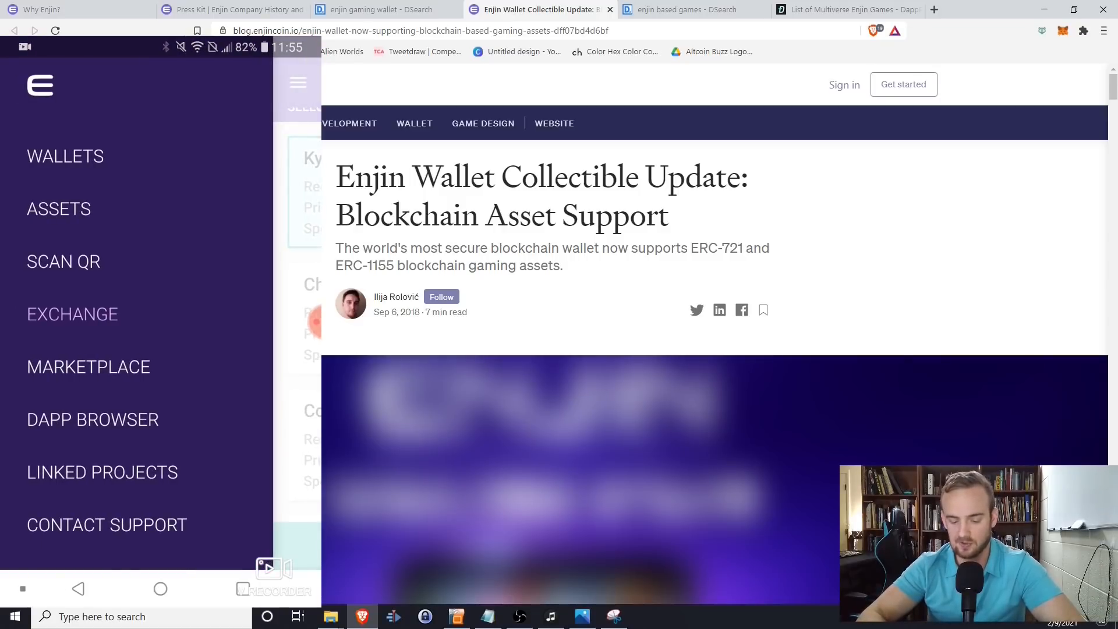
- Open the DApp browser, accept the third-party disclaimer and reach the Balancer exchange swap page
left_click(299, 83)
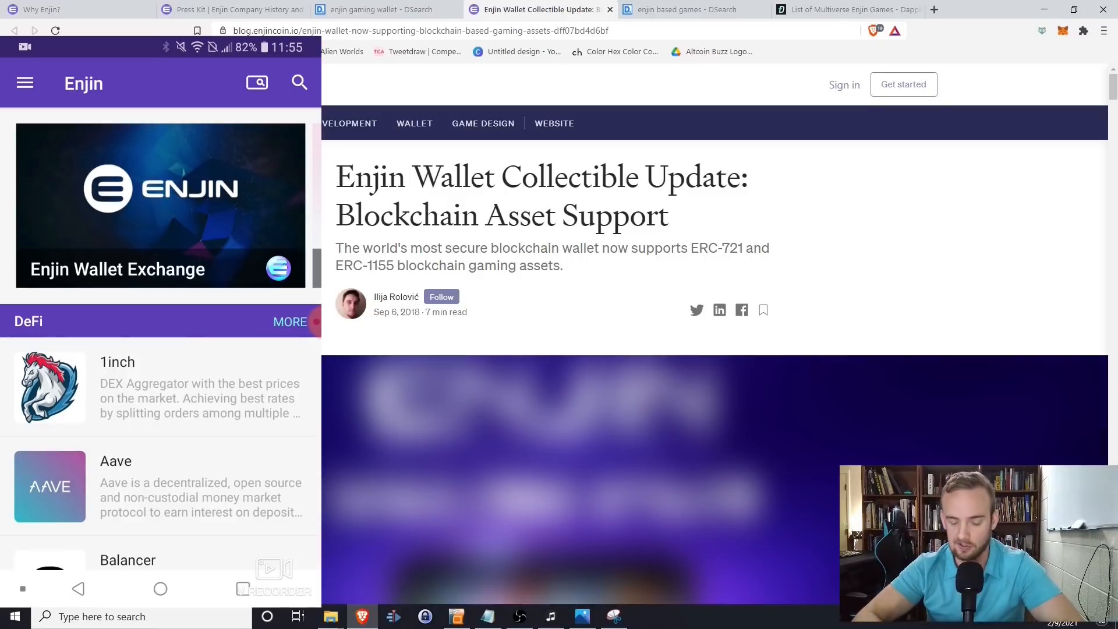
scroll("down", 3)
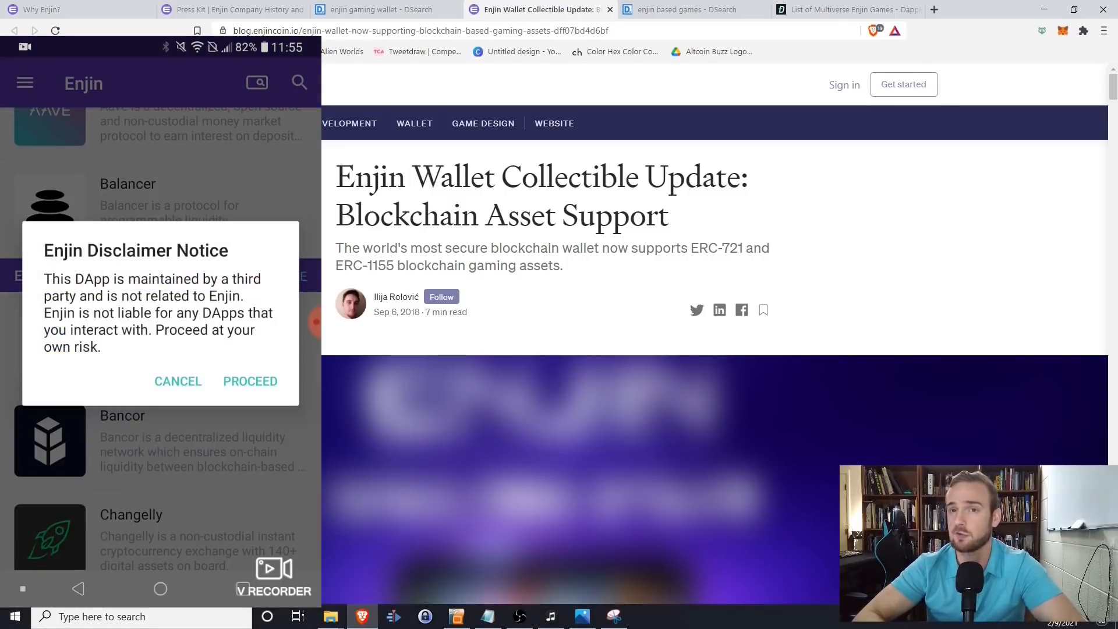
left_click(249, 381)
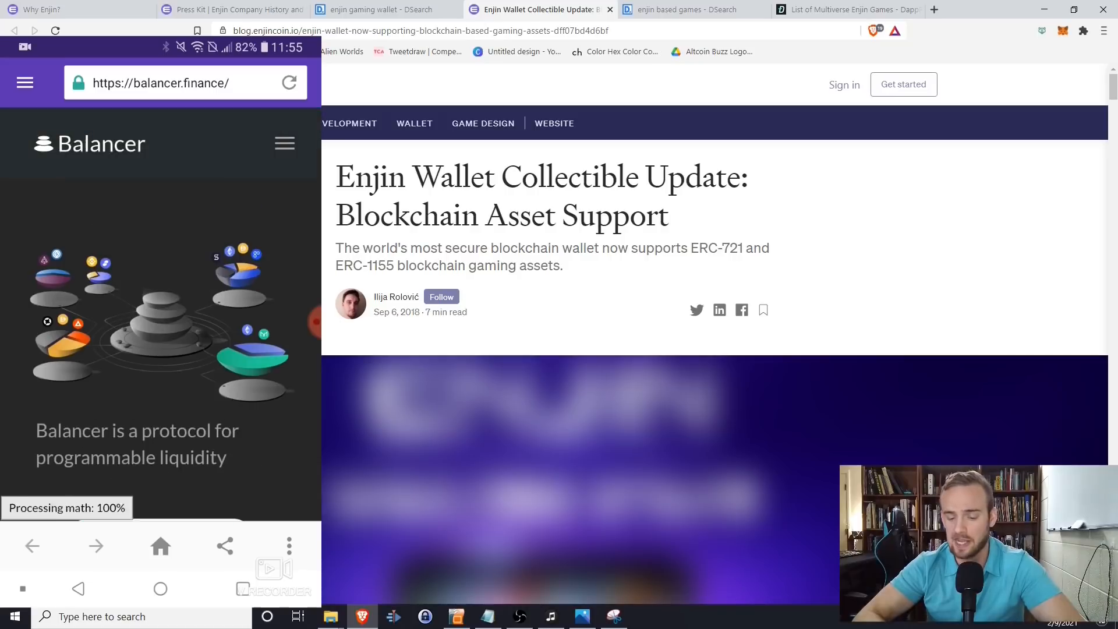
scroll("down", 3)
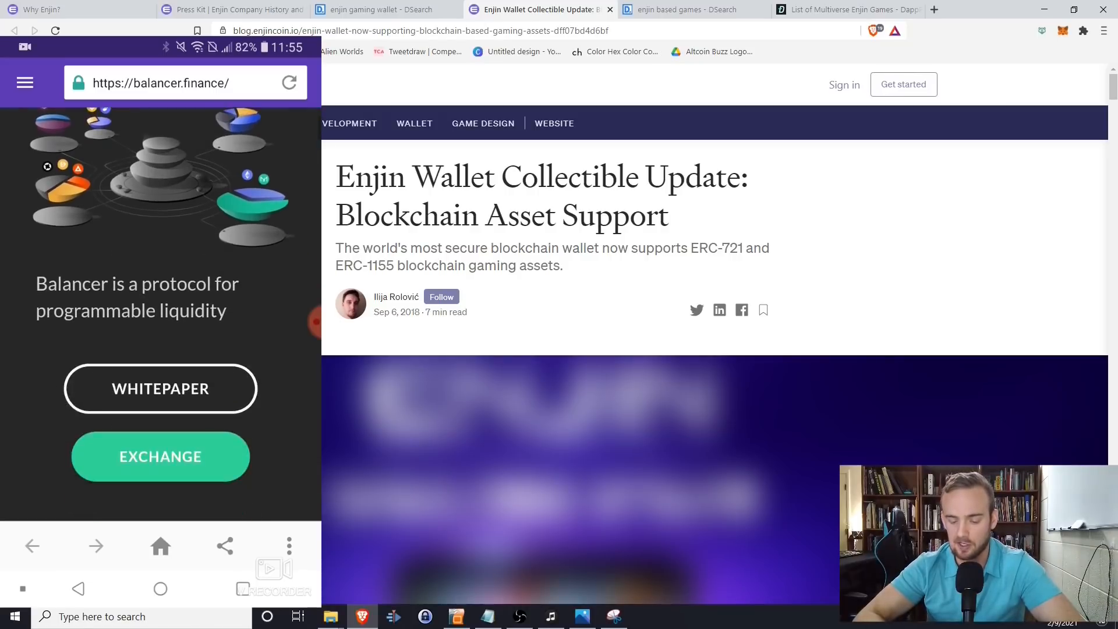
scroll("up", 3)
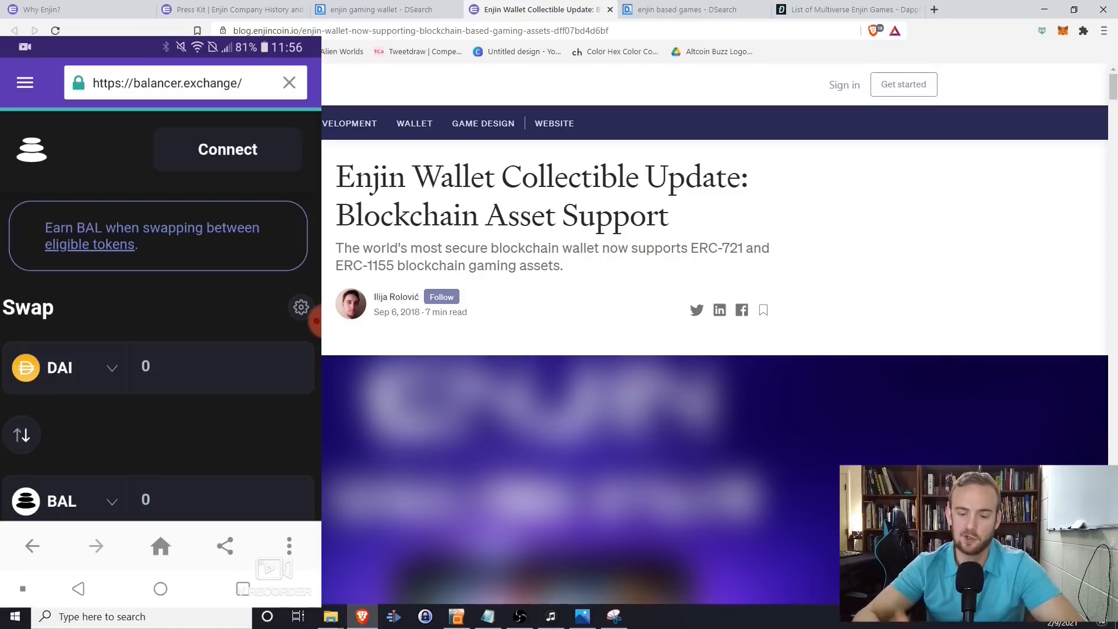
- Connect the in-app Browser Wallet to Balancer and approve the connection
left_click(227, 149)
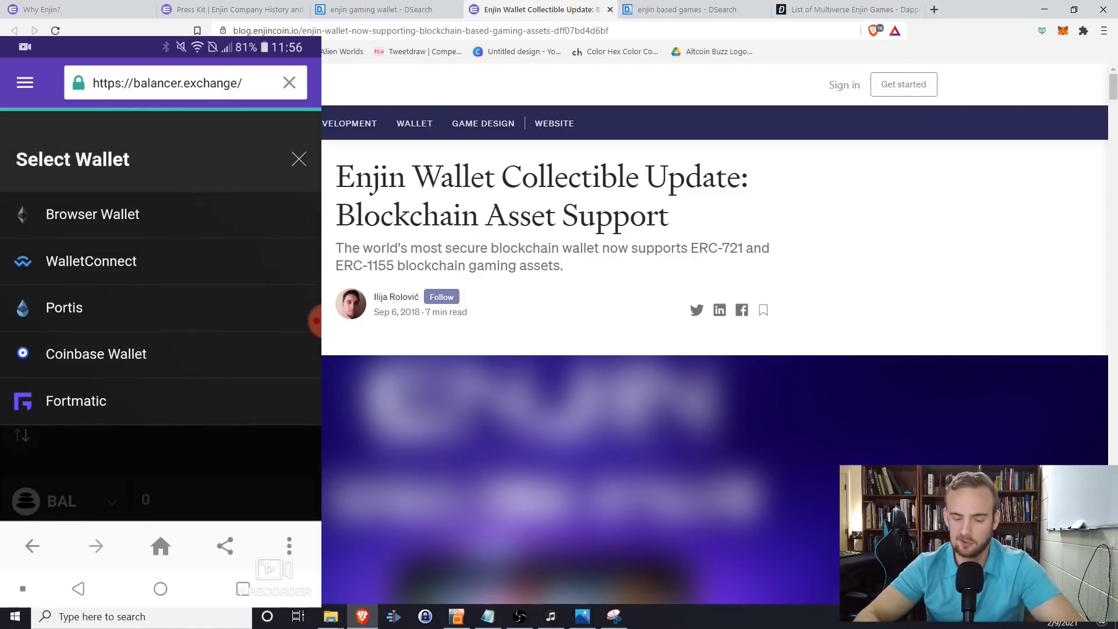
left_click(299, 158)
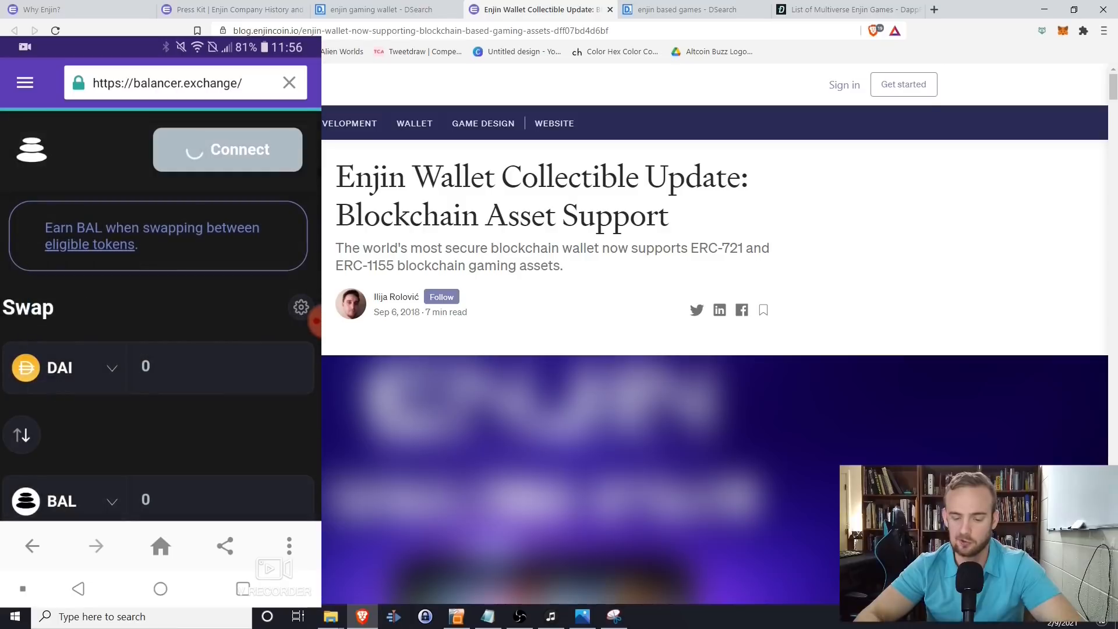
left_click(227, 150)
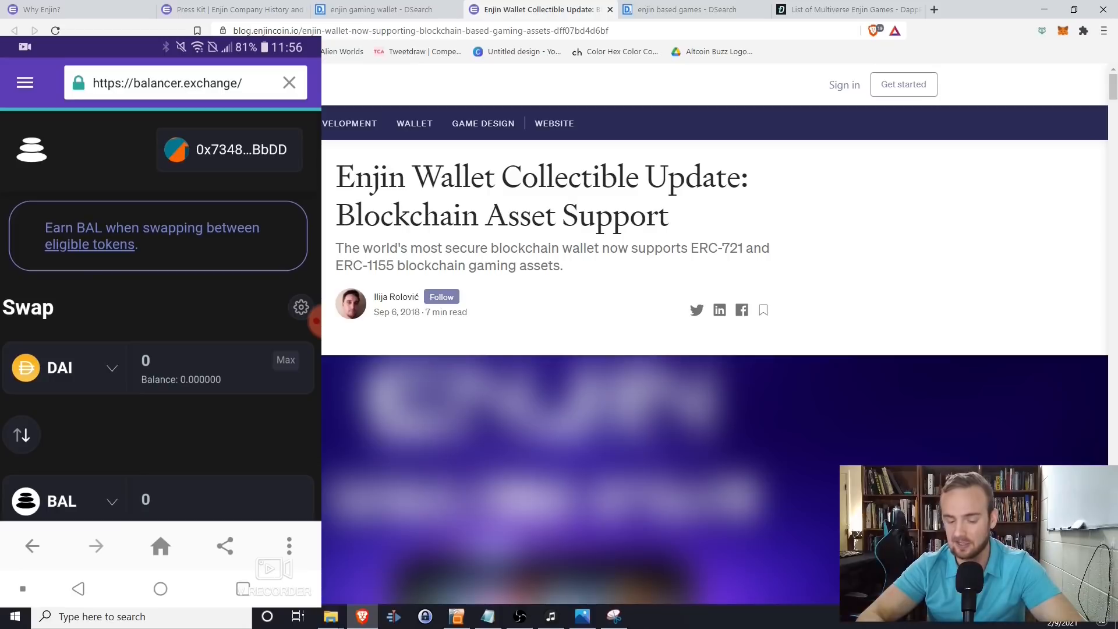
- View the swappable assets from the DAI token selector, showing a zero DAI balance
left_click(64, 367)
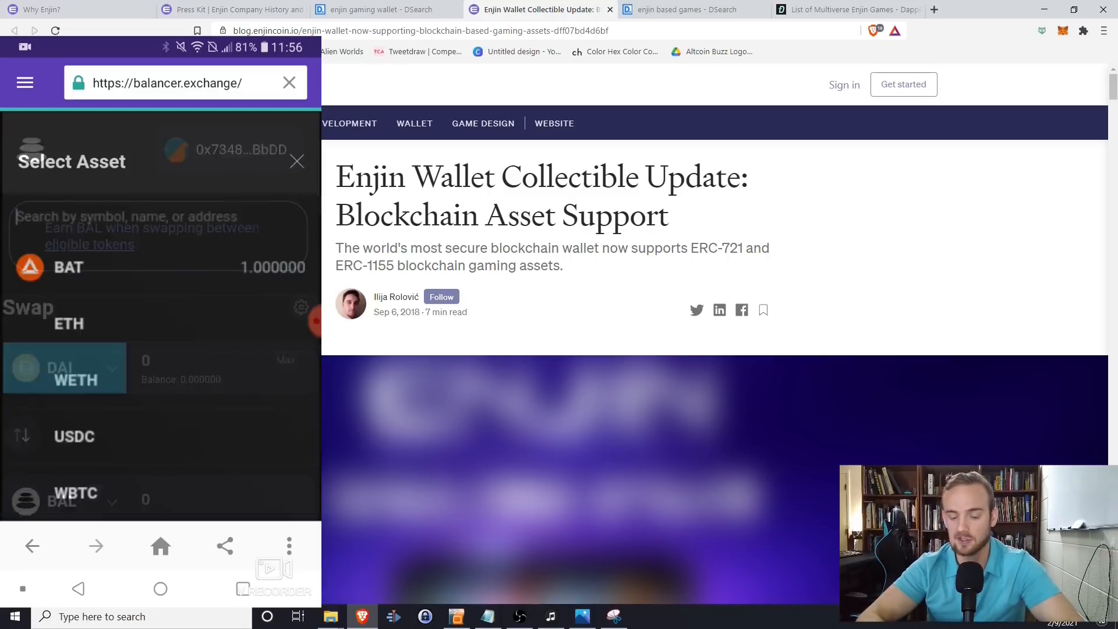
left_click(297, 160)
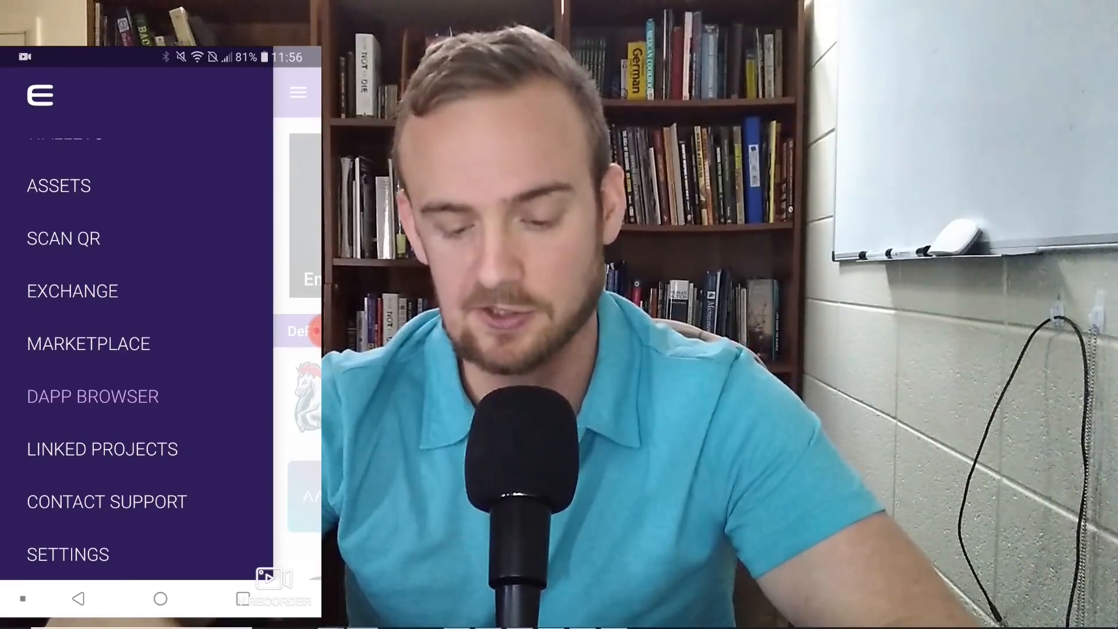
- Reach the Settings screen showing the Password or Do not lock unlock choices
left_click(67, 554)
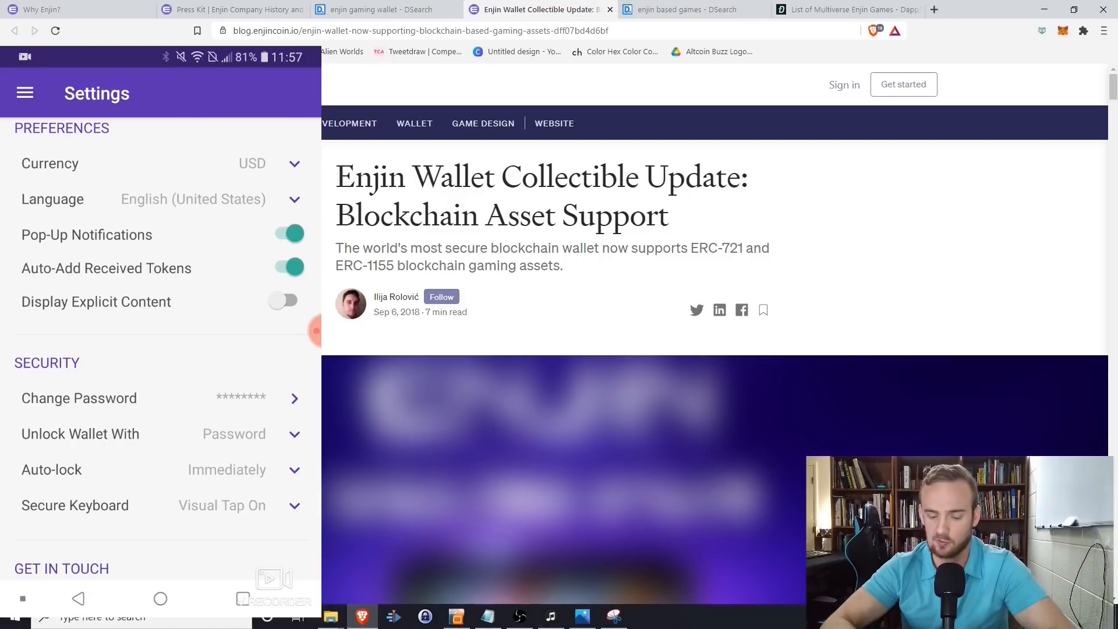
left_click(287, 268)
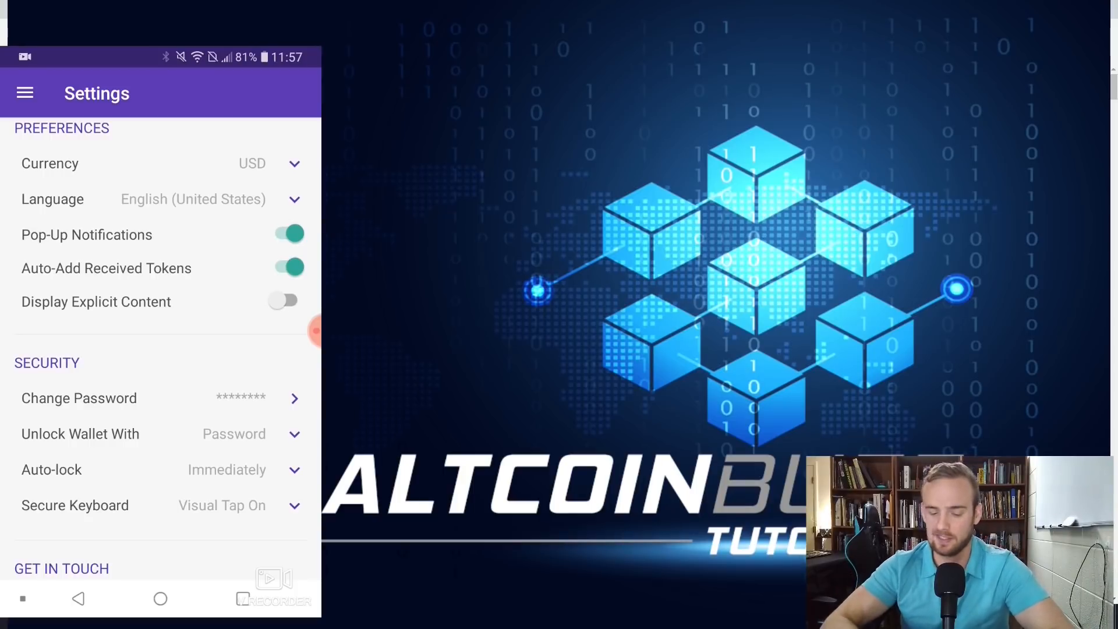
scroll("down", 3)
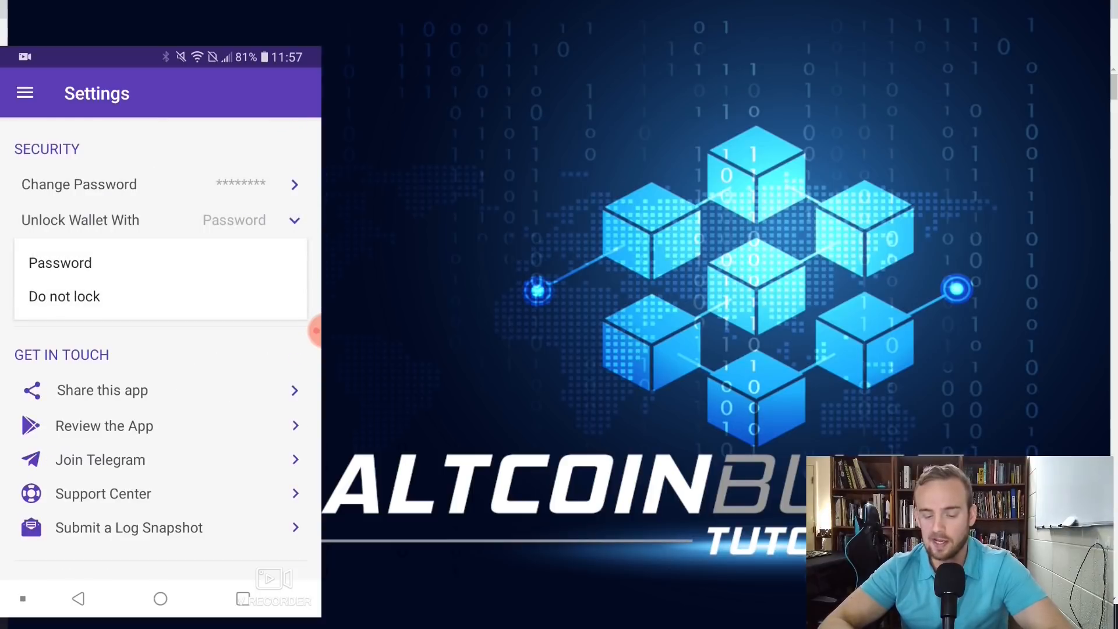
left_click(64, 296)
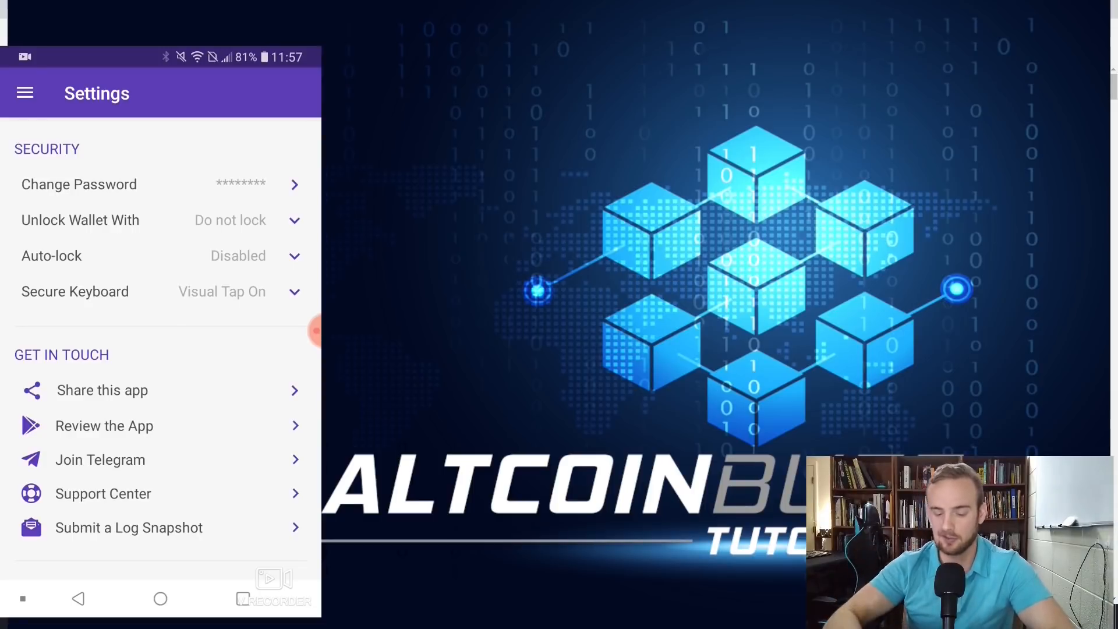
left_click(159, 599)
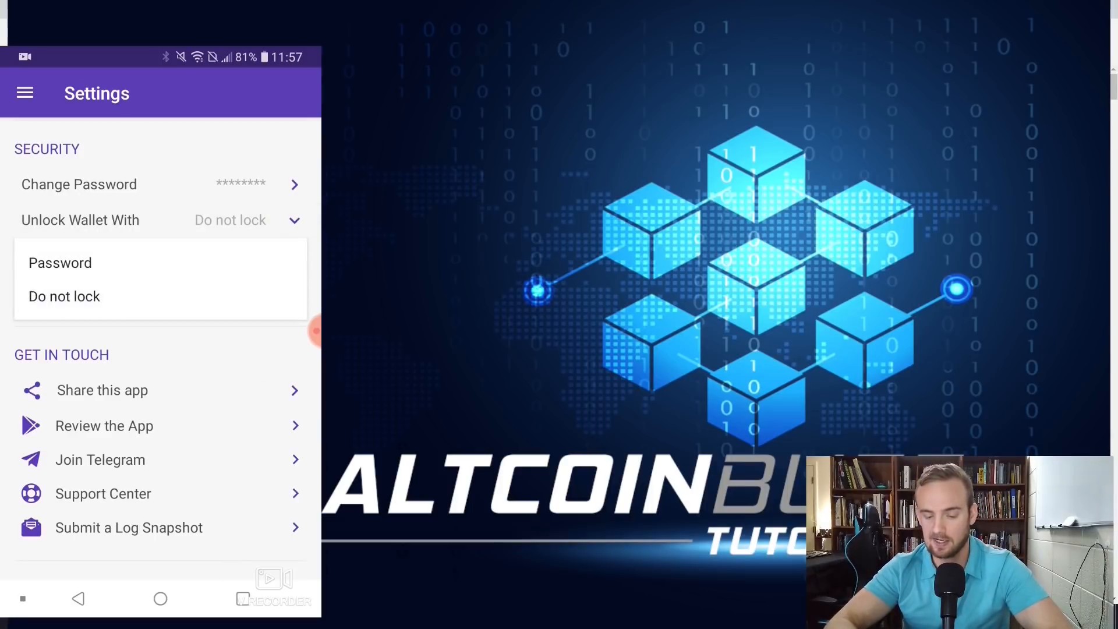
left_click(59, 262)
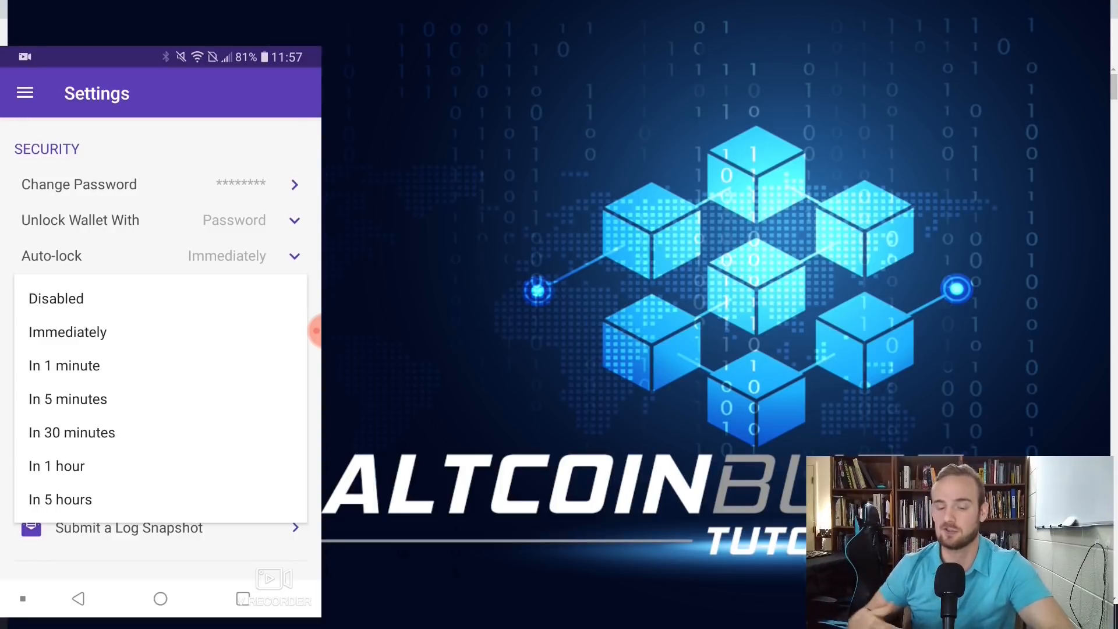
left_click(68, 332)
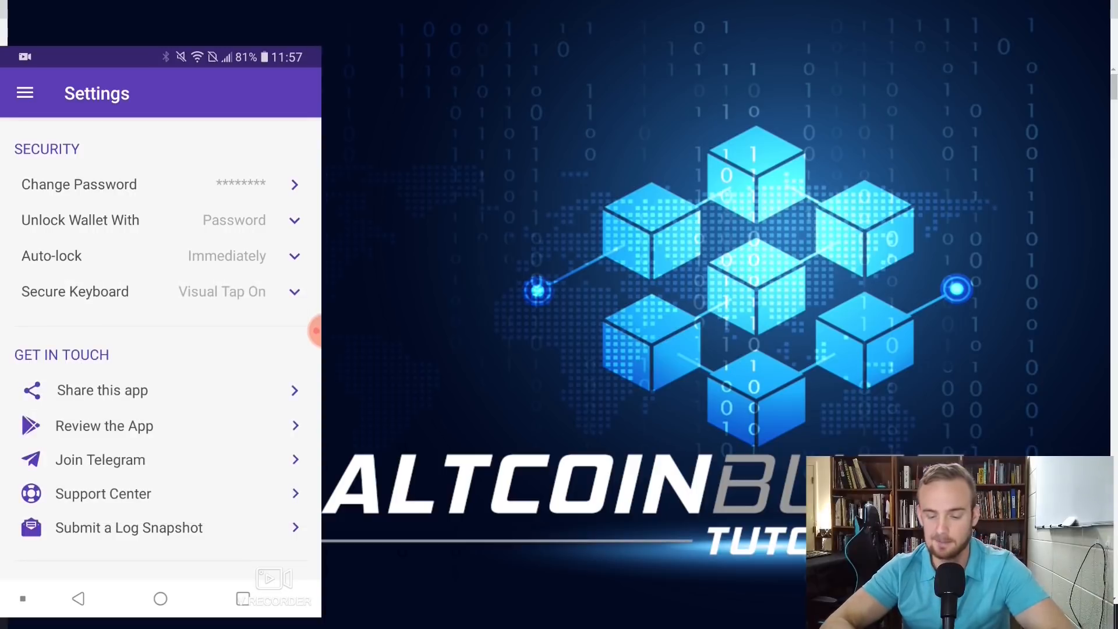
left_click(159, 599)
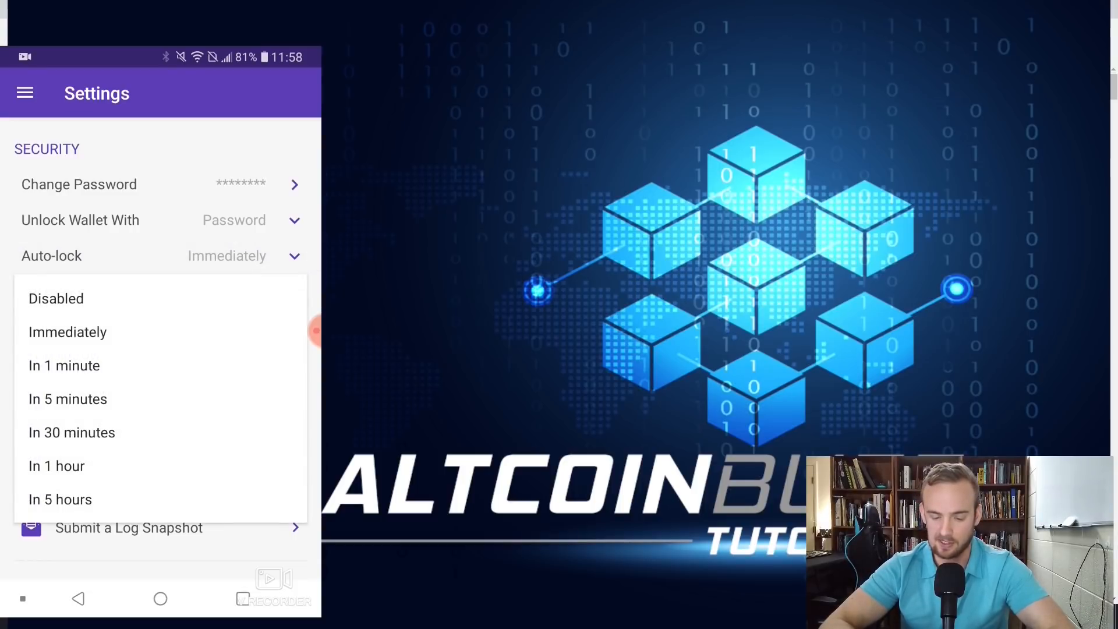
- Set Auto-lock to Disabled and return to the phone's home screen
left_click(56, 298)
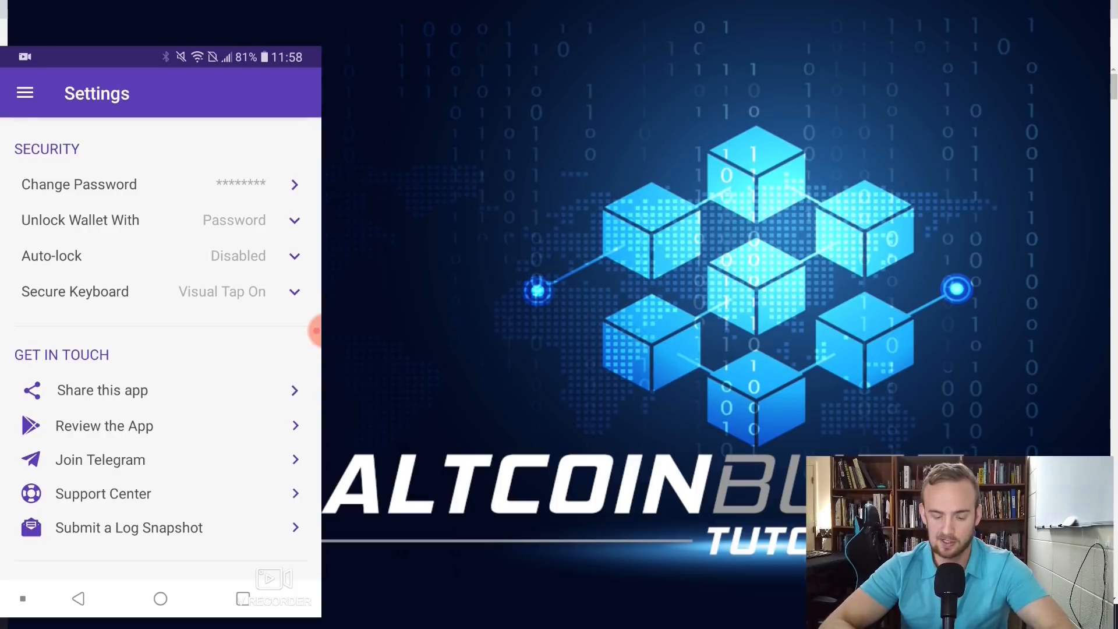
left_click(159, 598)
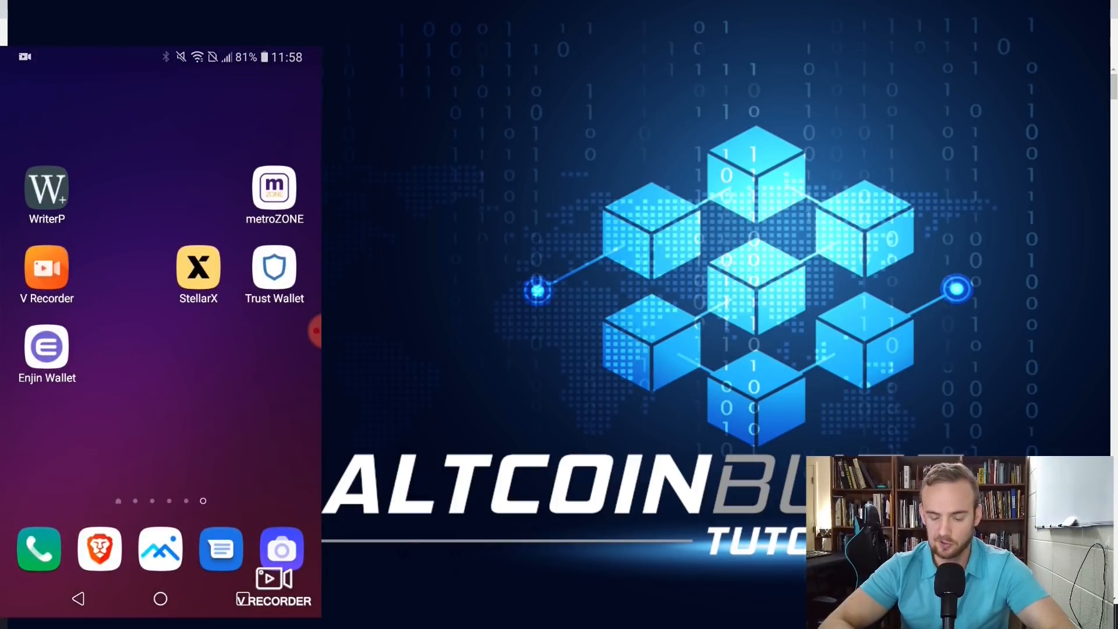
left_click(47, 350)
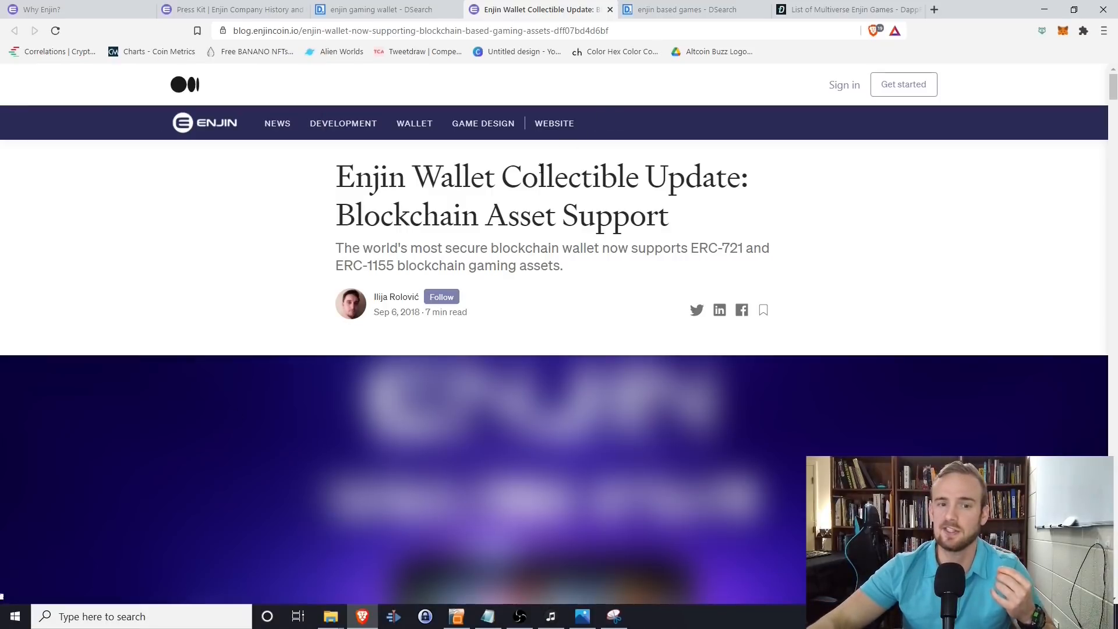
mouse_move(236, 10)
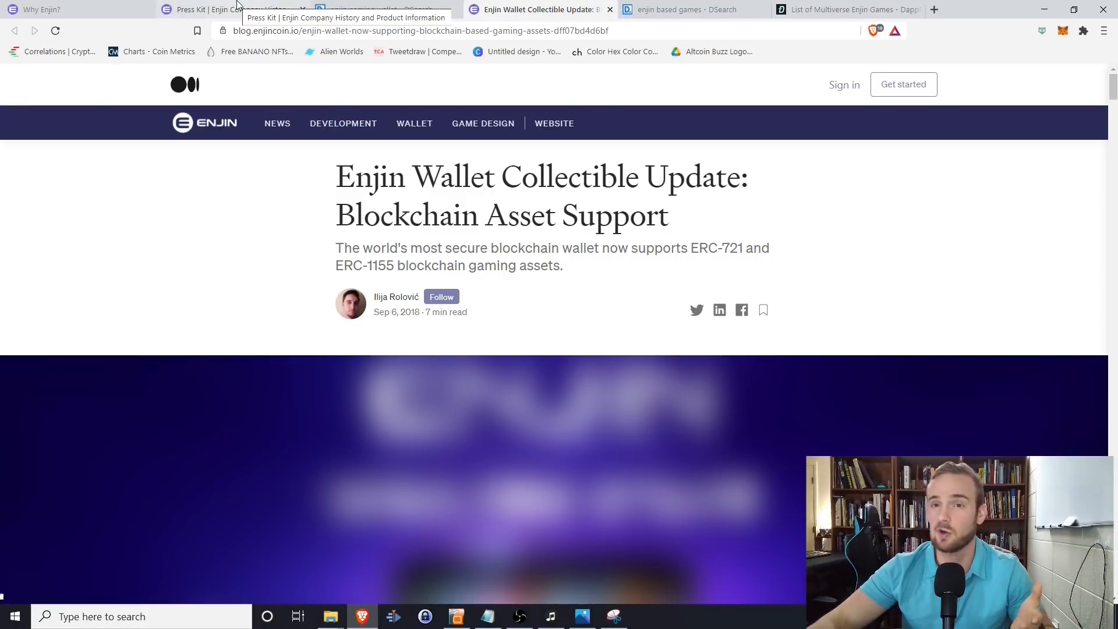
- Move through the Press Kit and Enjin Wallet blog tabs to the List of Multiverse Enjin Games article
left_click(228, 9)
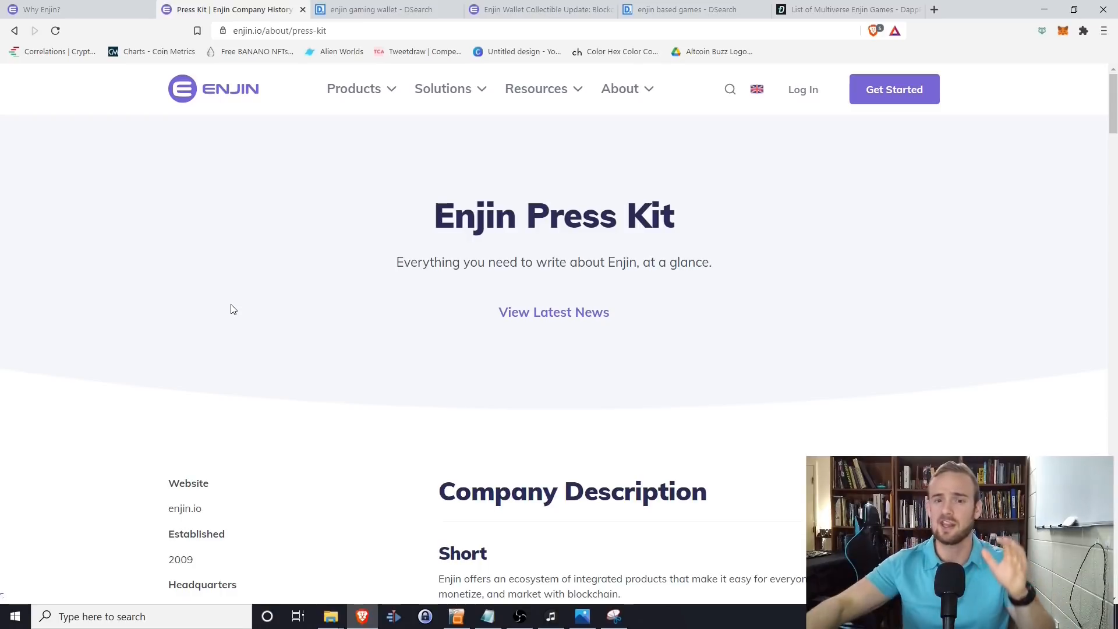
left_click(541, 9)
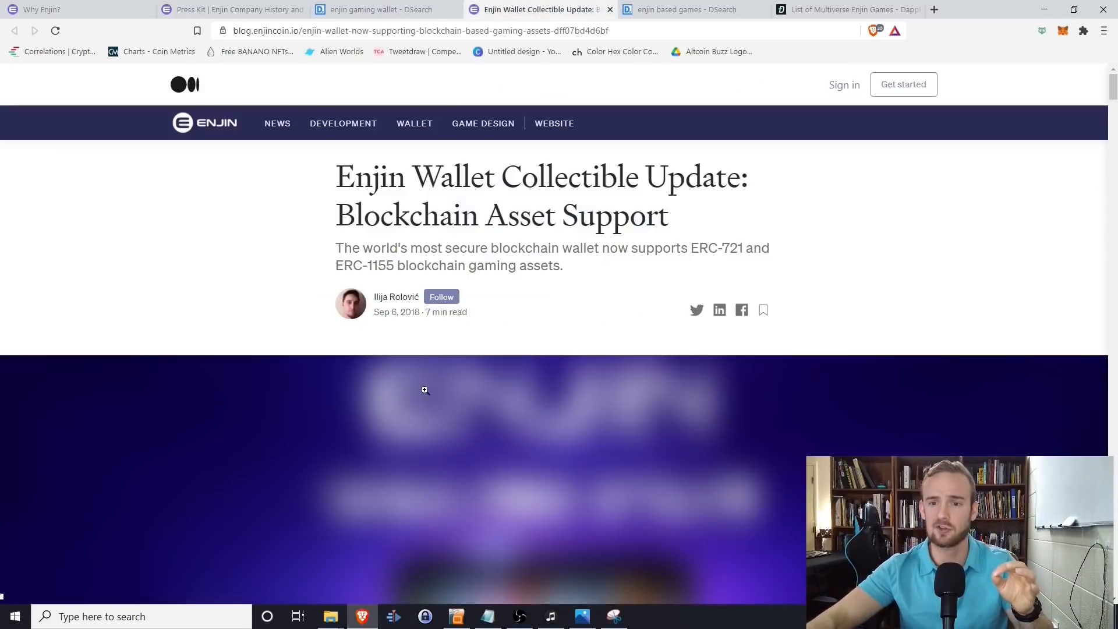
left_click(845, 10)
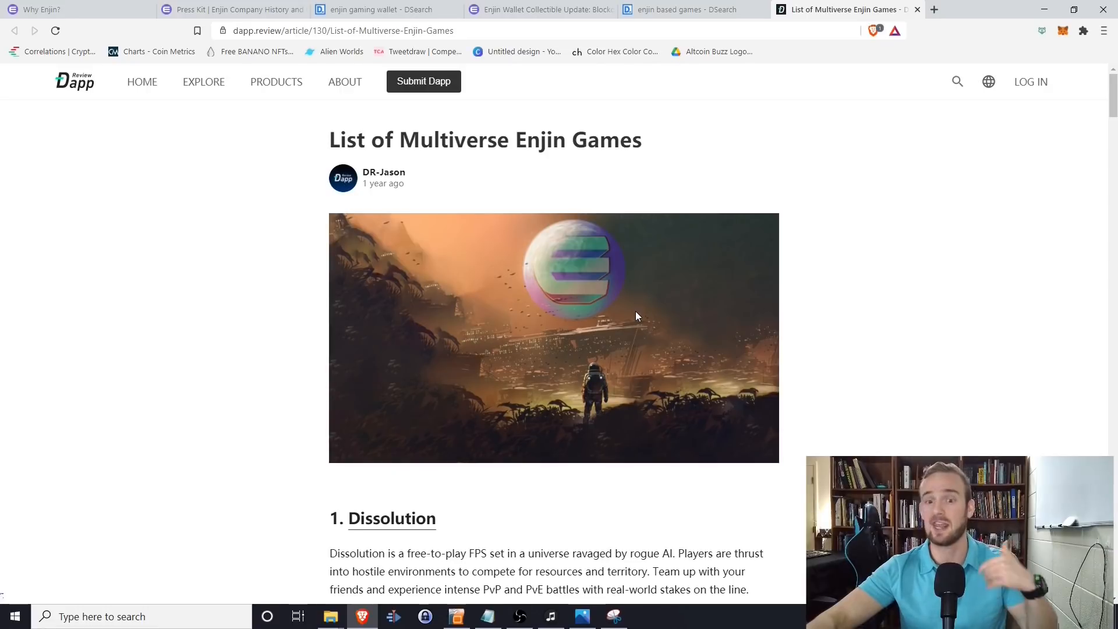
mouse_move(601, 228)
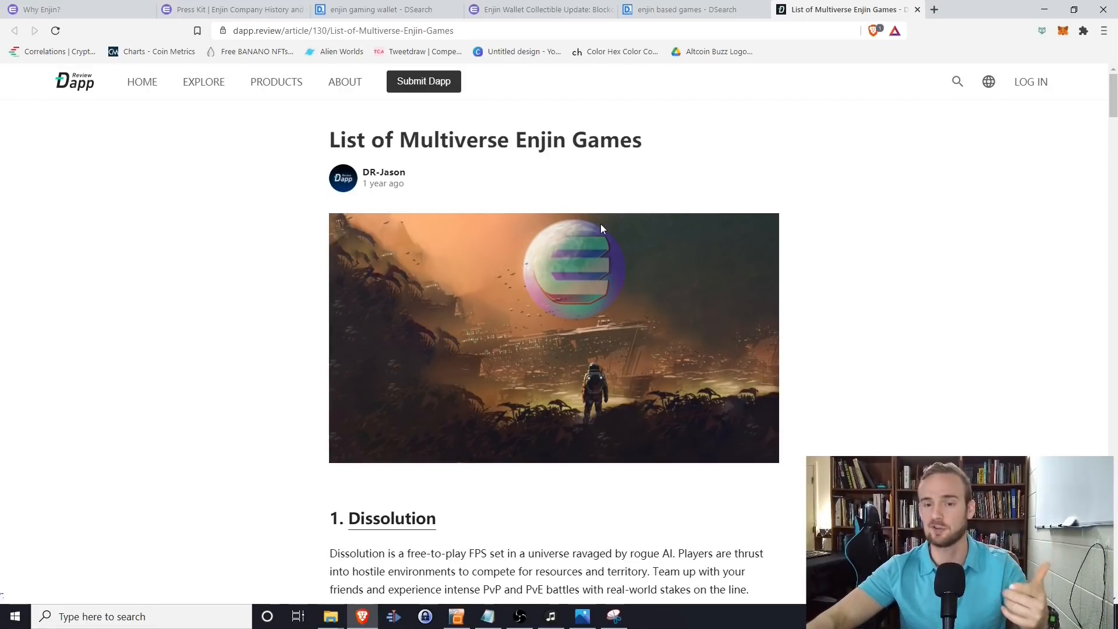
scroll("down", 3)
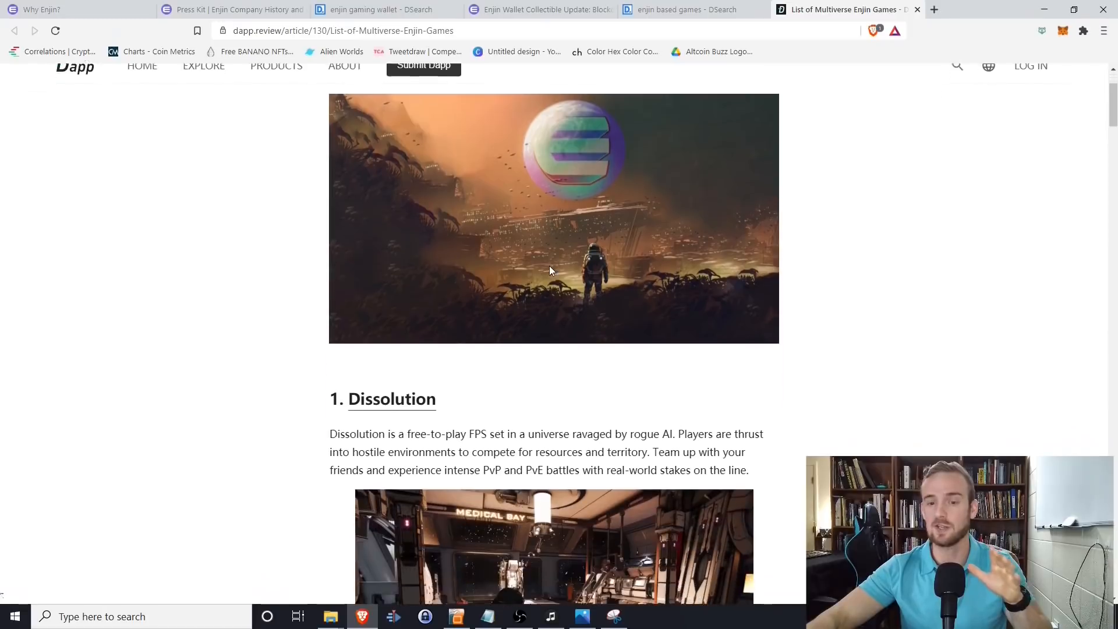
scroll("up", 3)
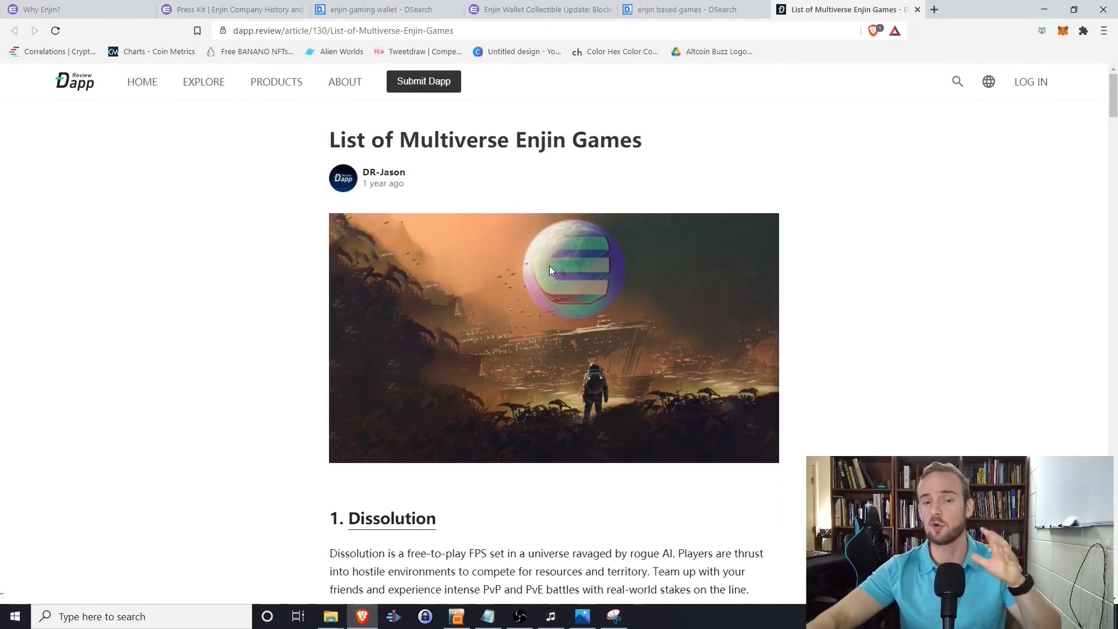
mouse_move(427, 277)
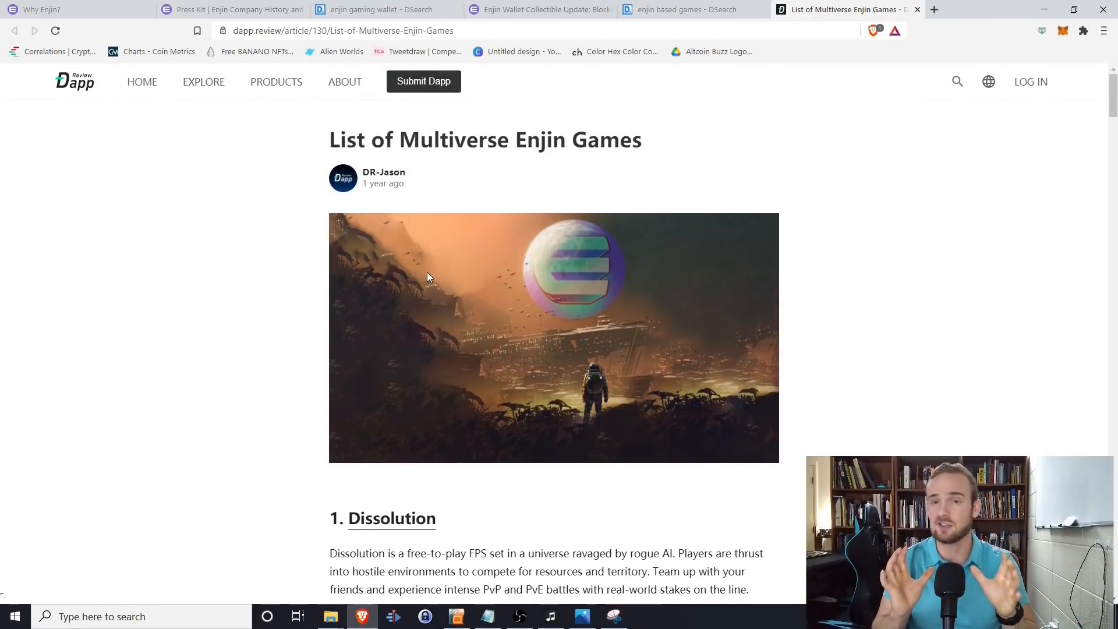